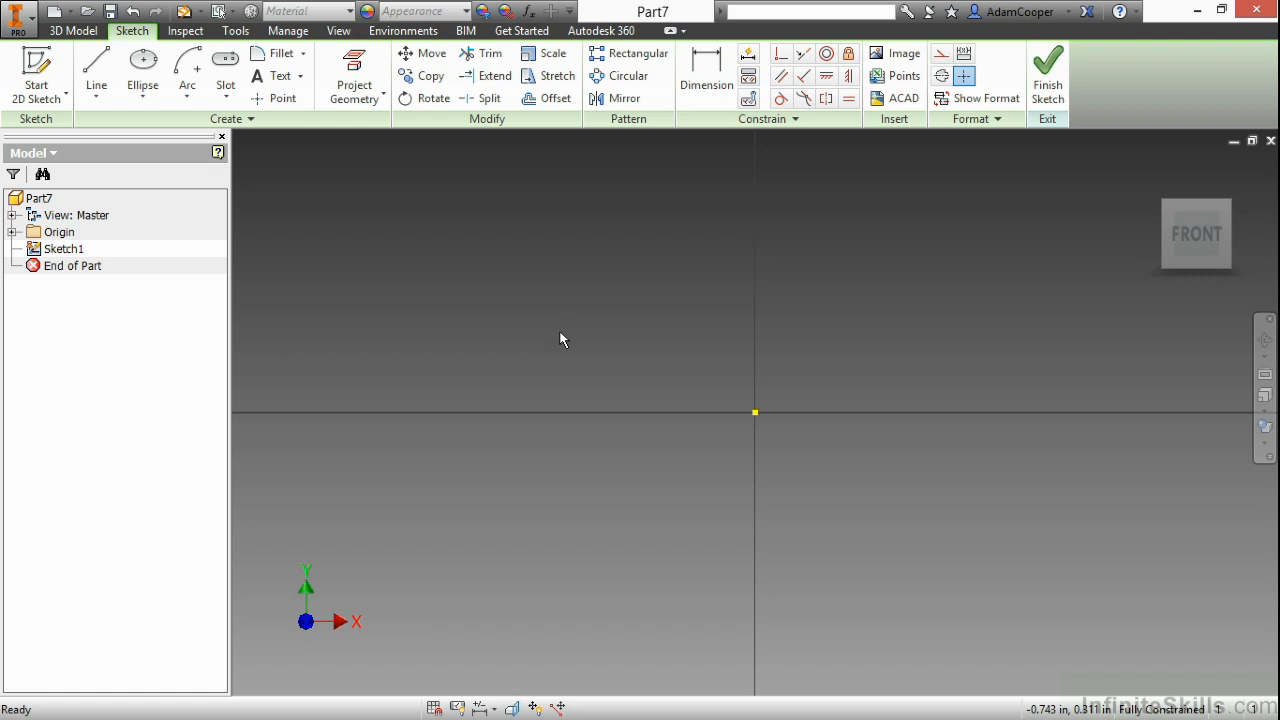
mouse_move(270, 158)
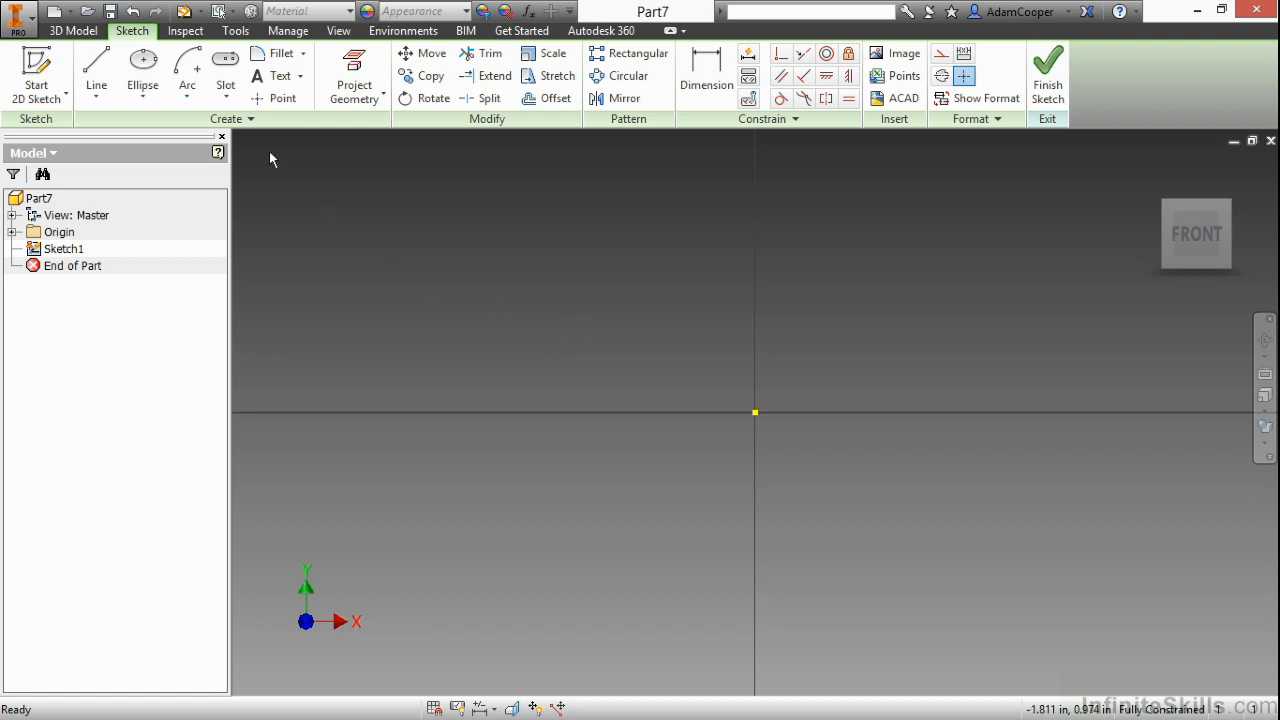
Step: Open the Rectangle/Slot shape dropdown in the Create panel to pick Rectangle Two Point
click(224, 98)
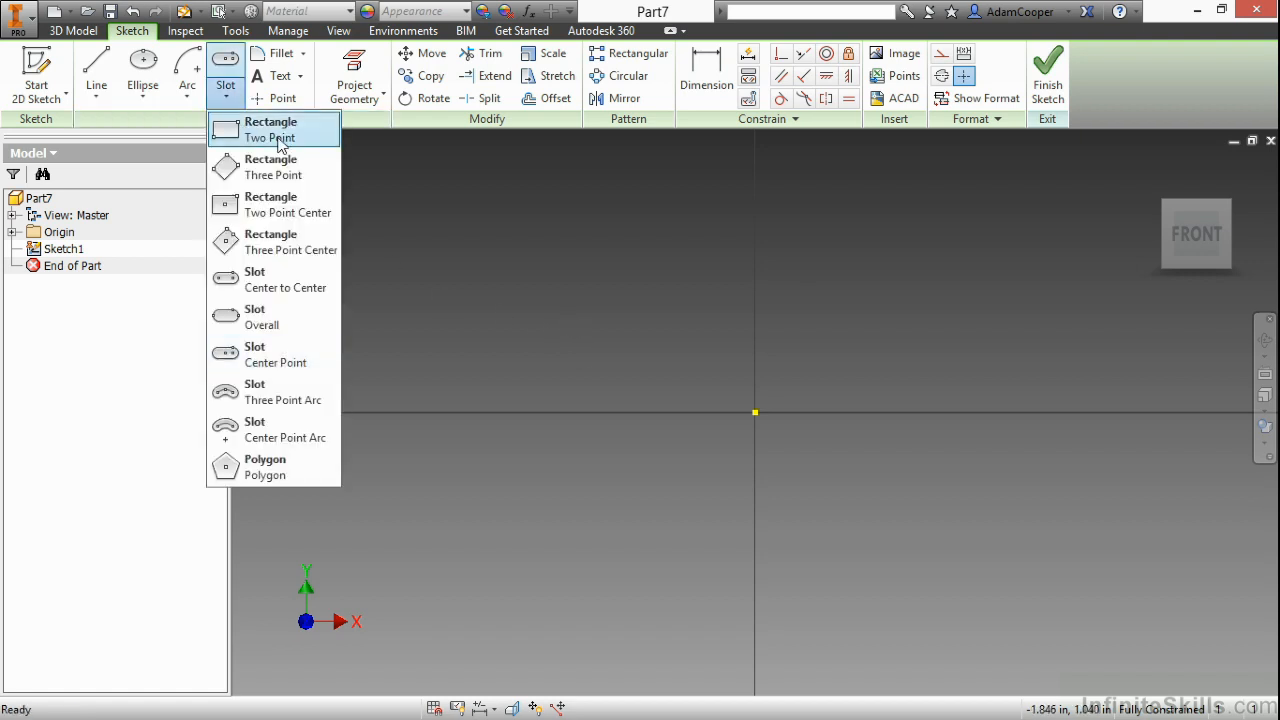
mouse_move(300, 145)
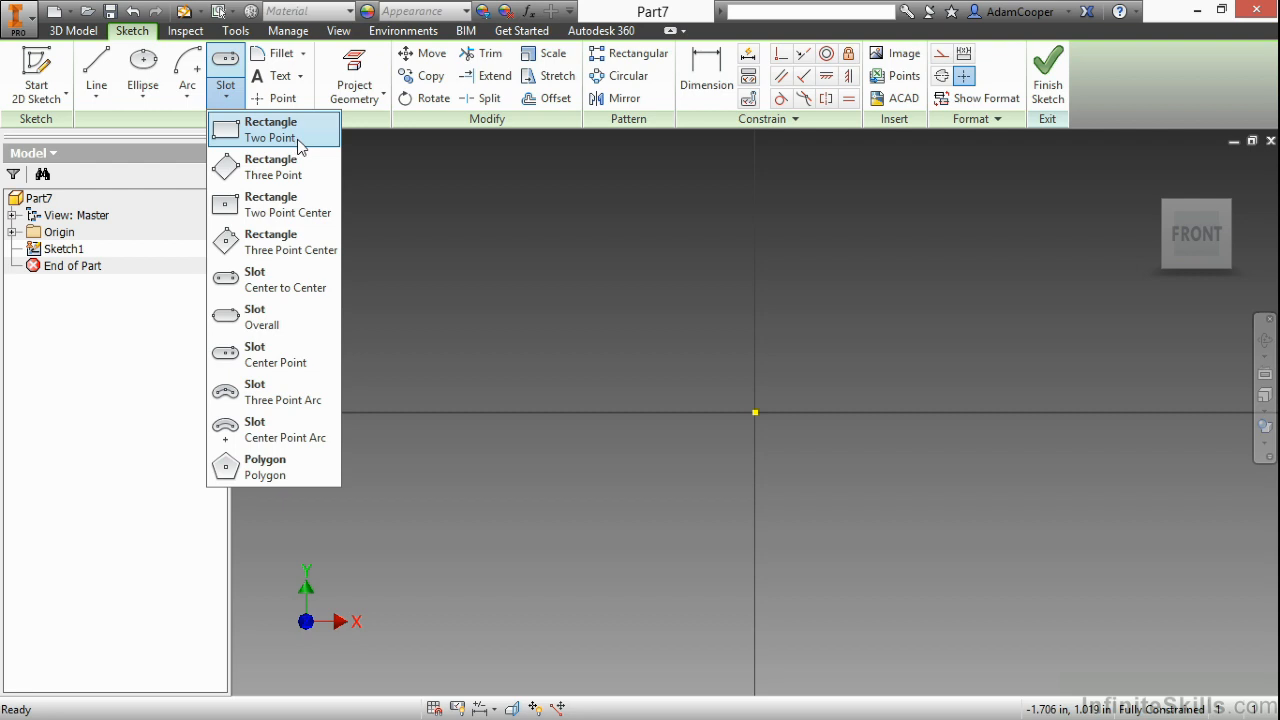
mouse_move(301, 296)
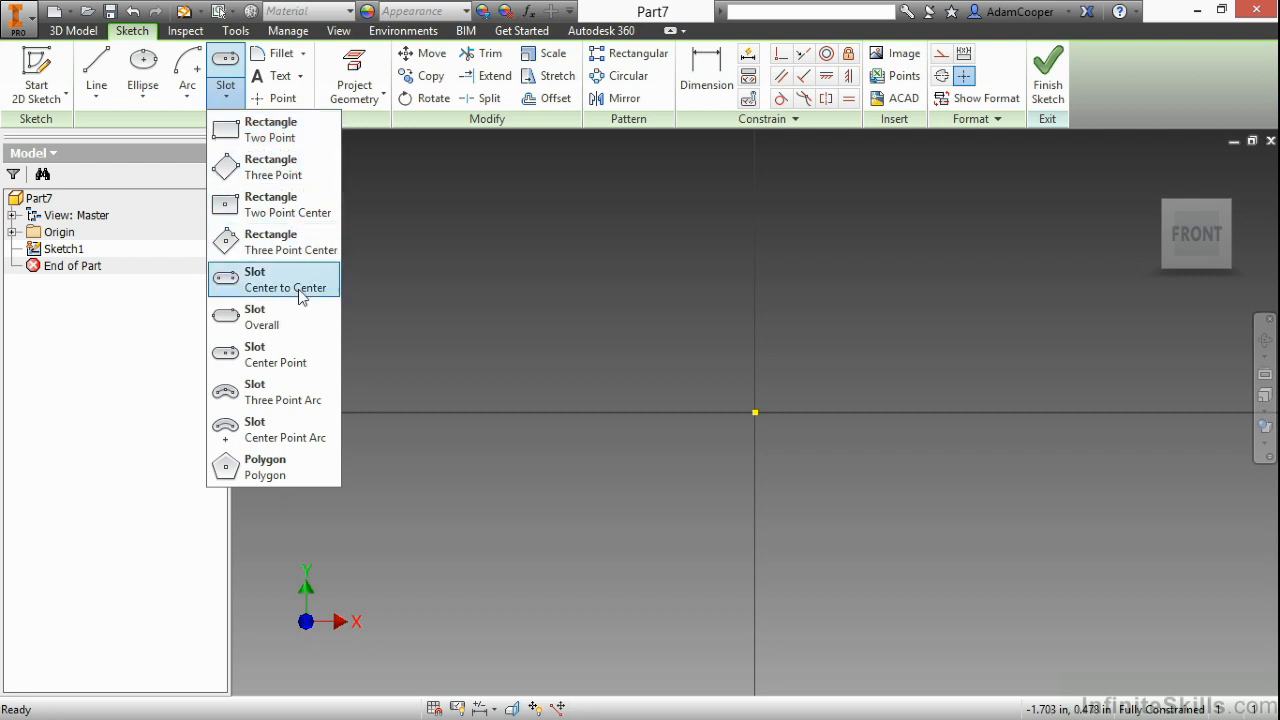
mouse_move(275, 166)
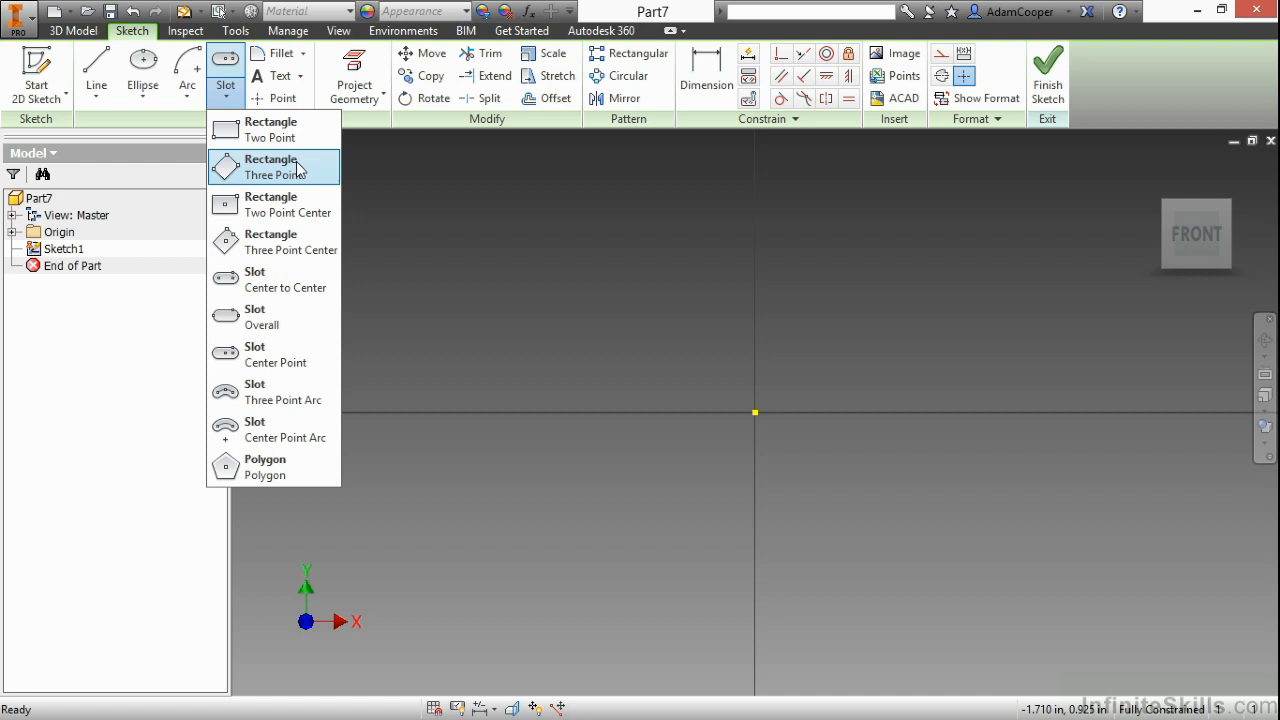
mouse_move(296, 160)
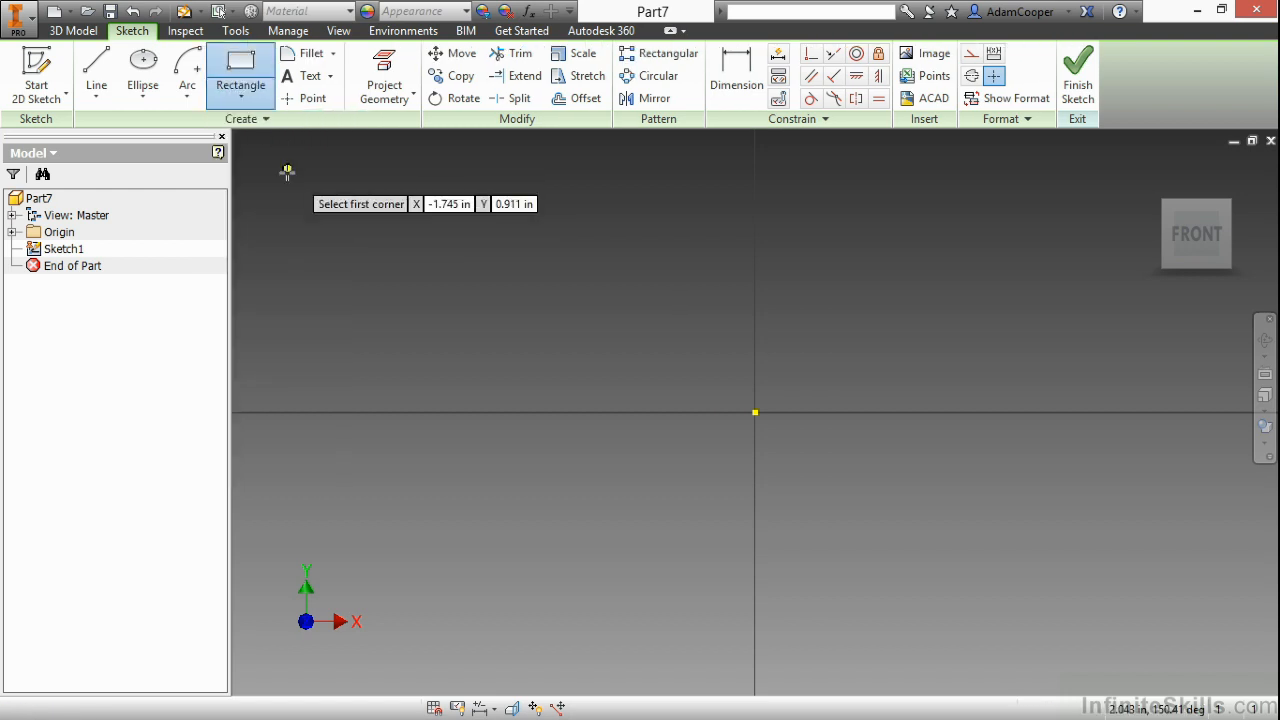
mouse_move(258, 95)
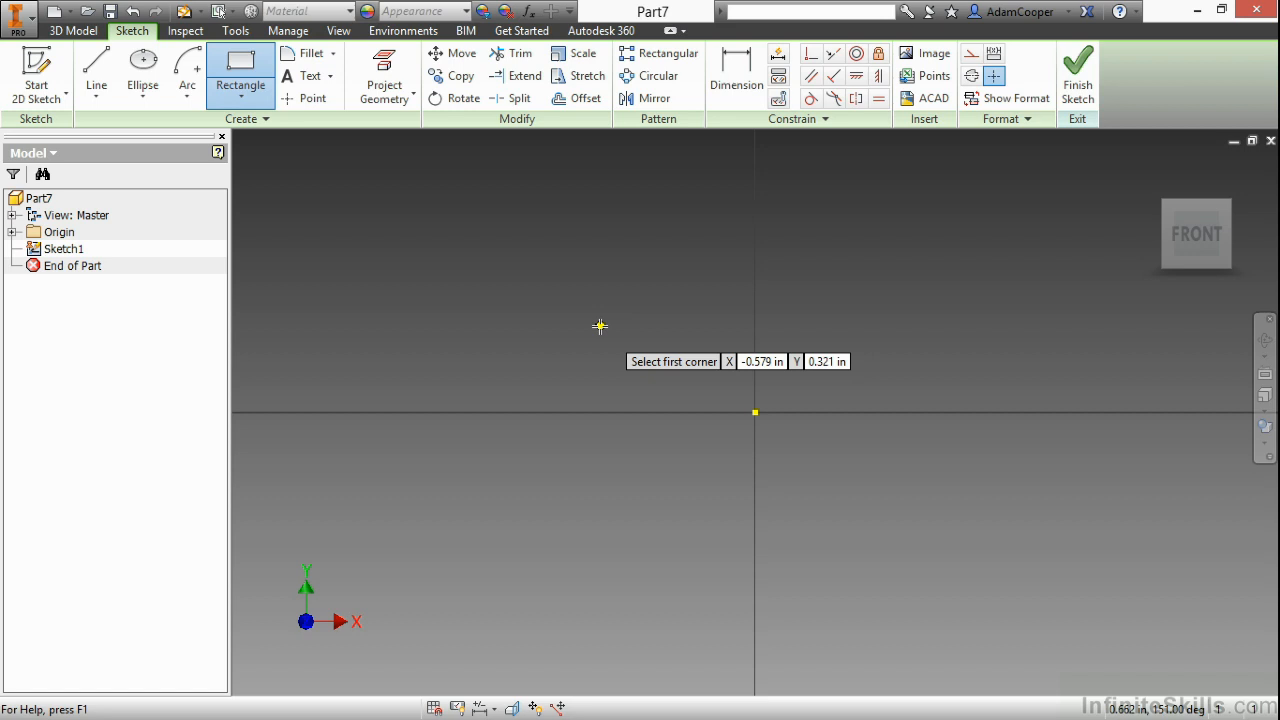
mouse_move(585, 318)
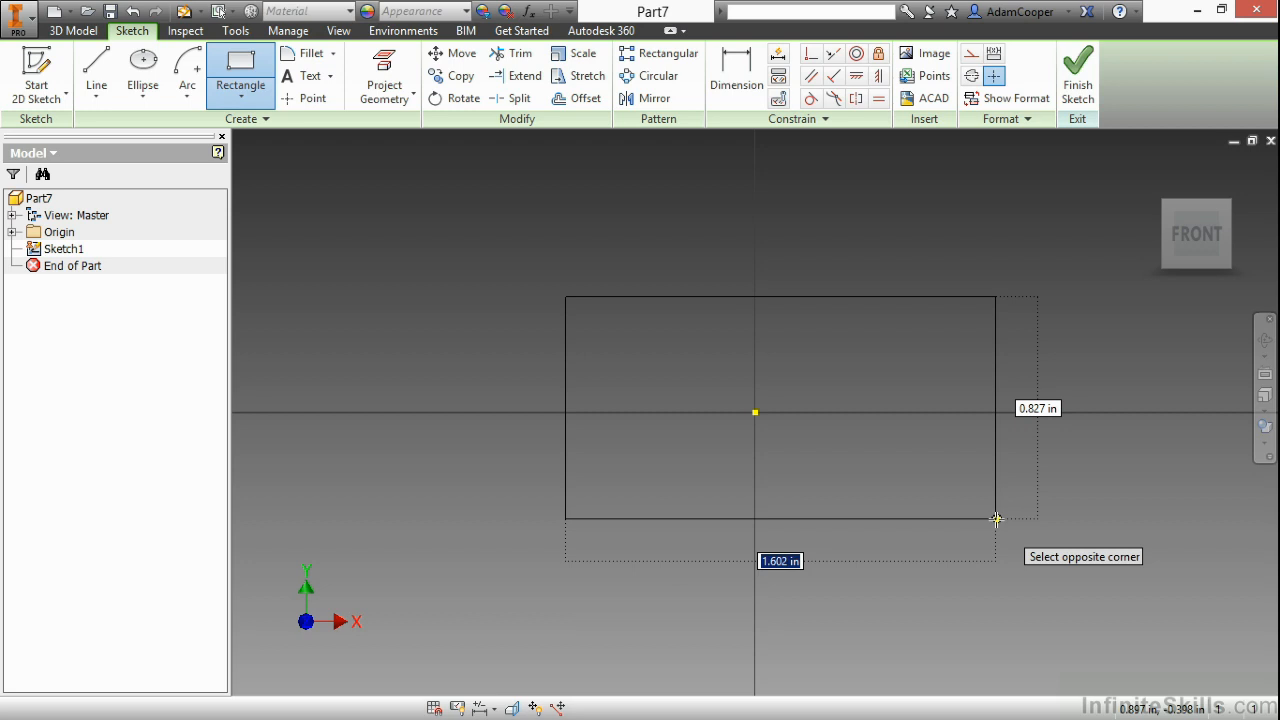
Step: Finish the two-point rectangle by placing its opposite corner below-right of the origin
click(995, 518)
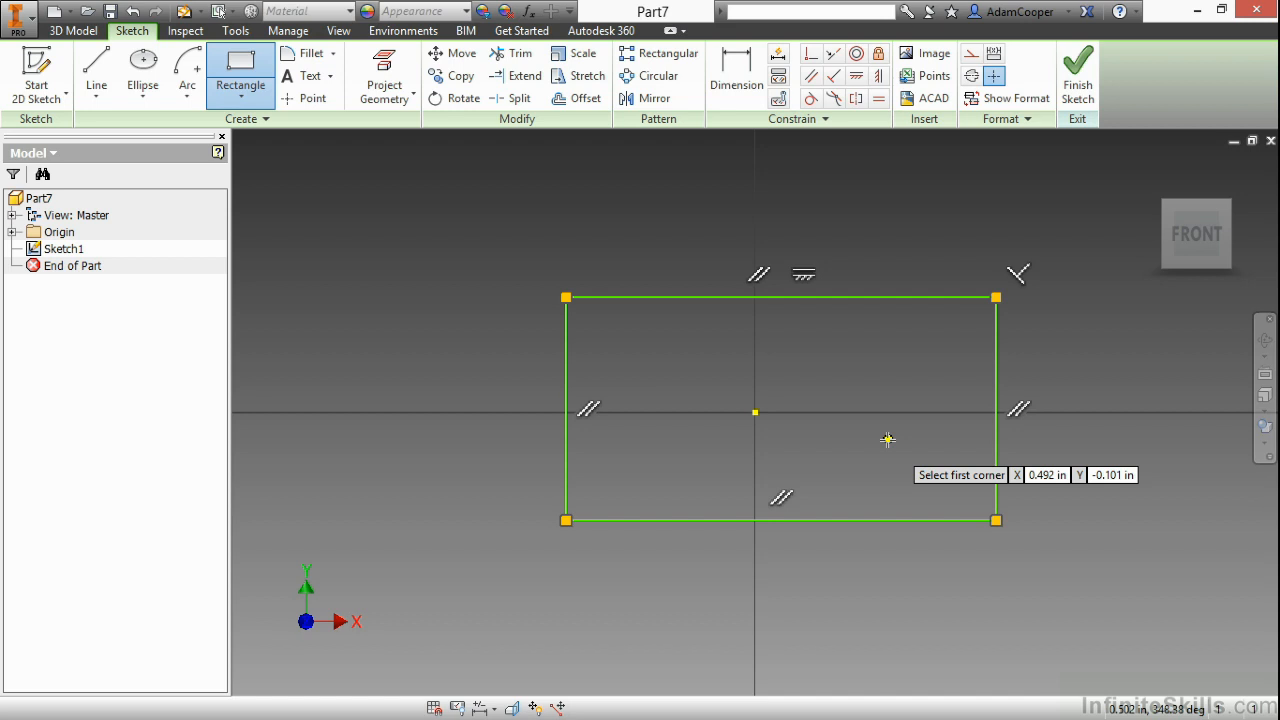
mouse_move(866, 395)
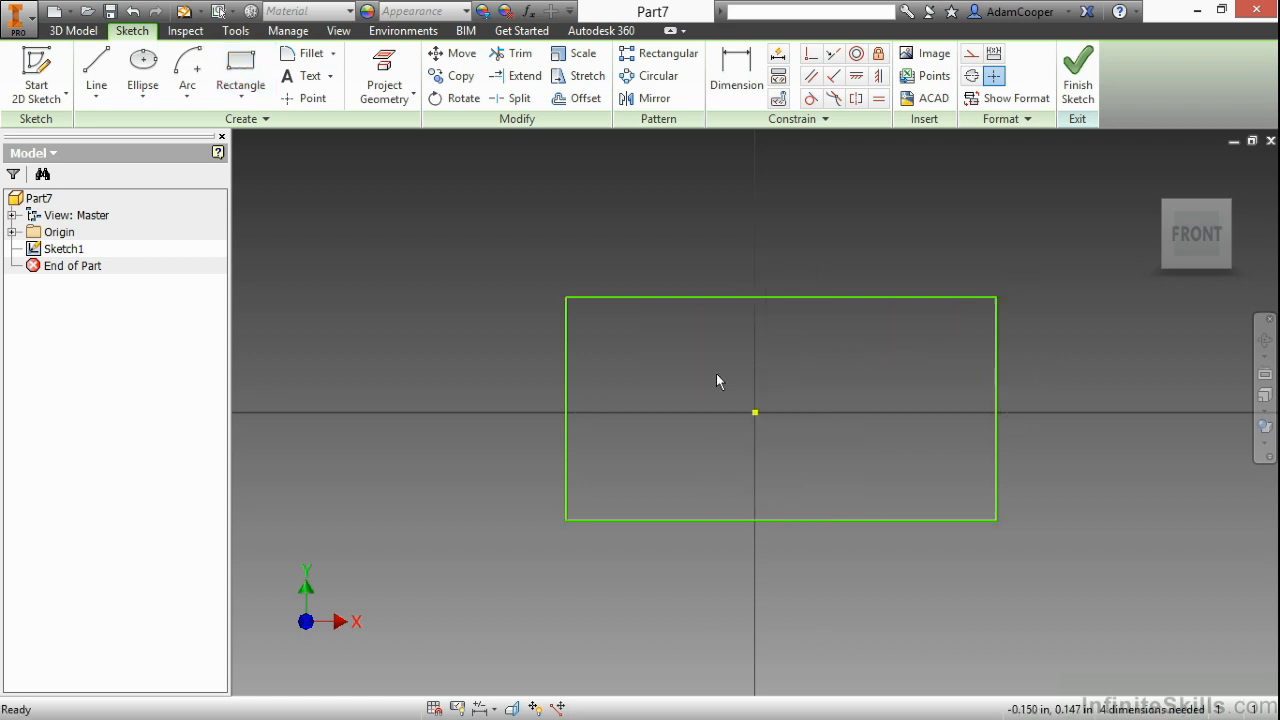
Step: Exit the rectangle command and reopen the rectangle and polygon shape list
right_click(717, 381)
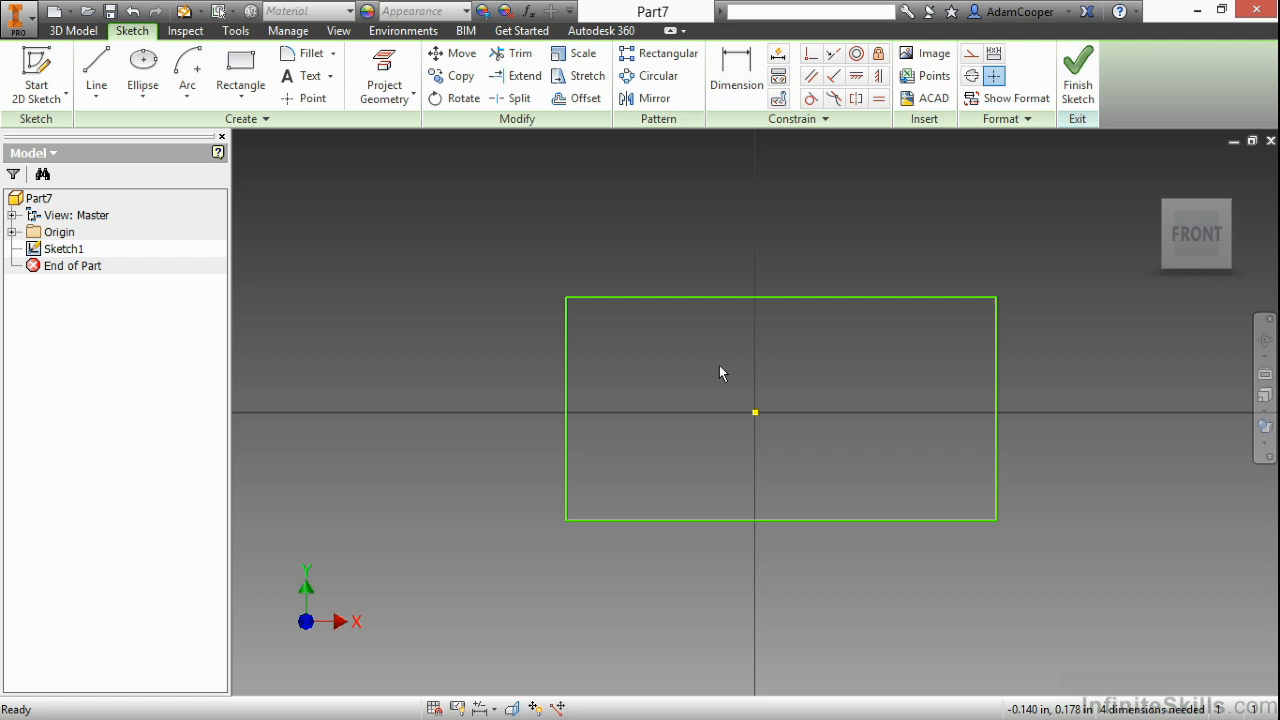
mouse_move(312, 220)
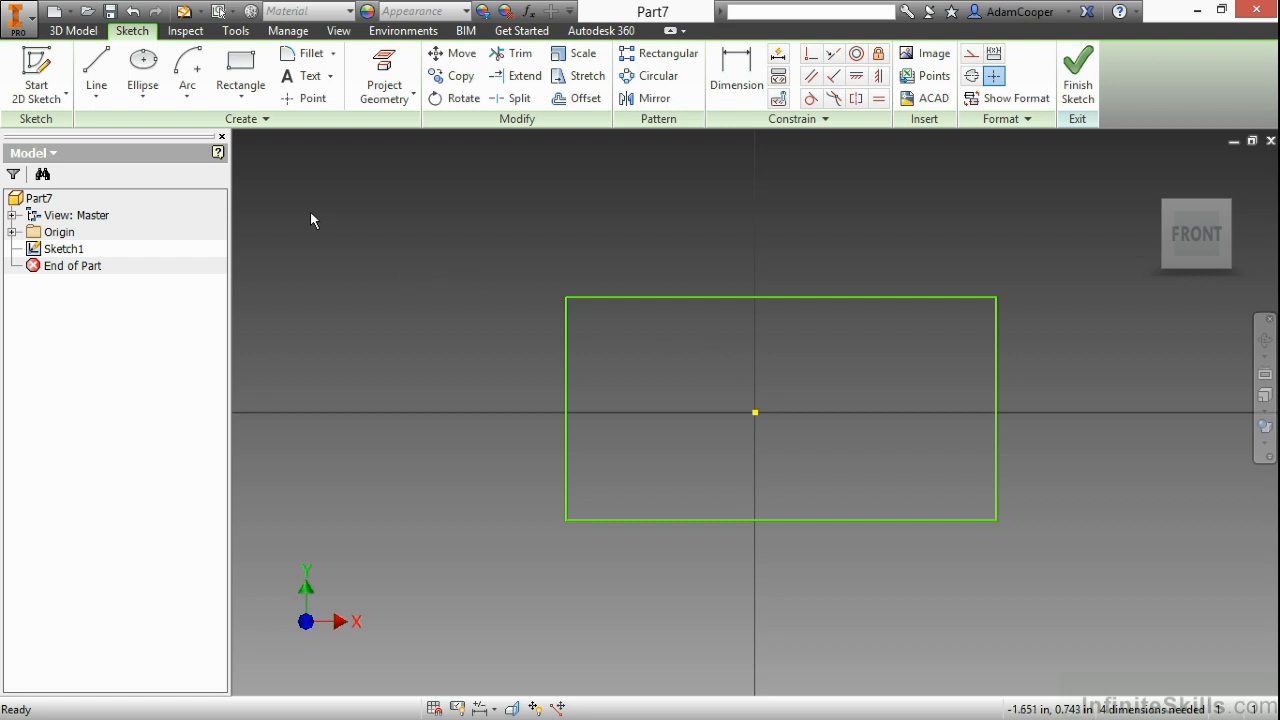
click(239, 98)
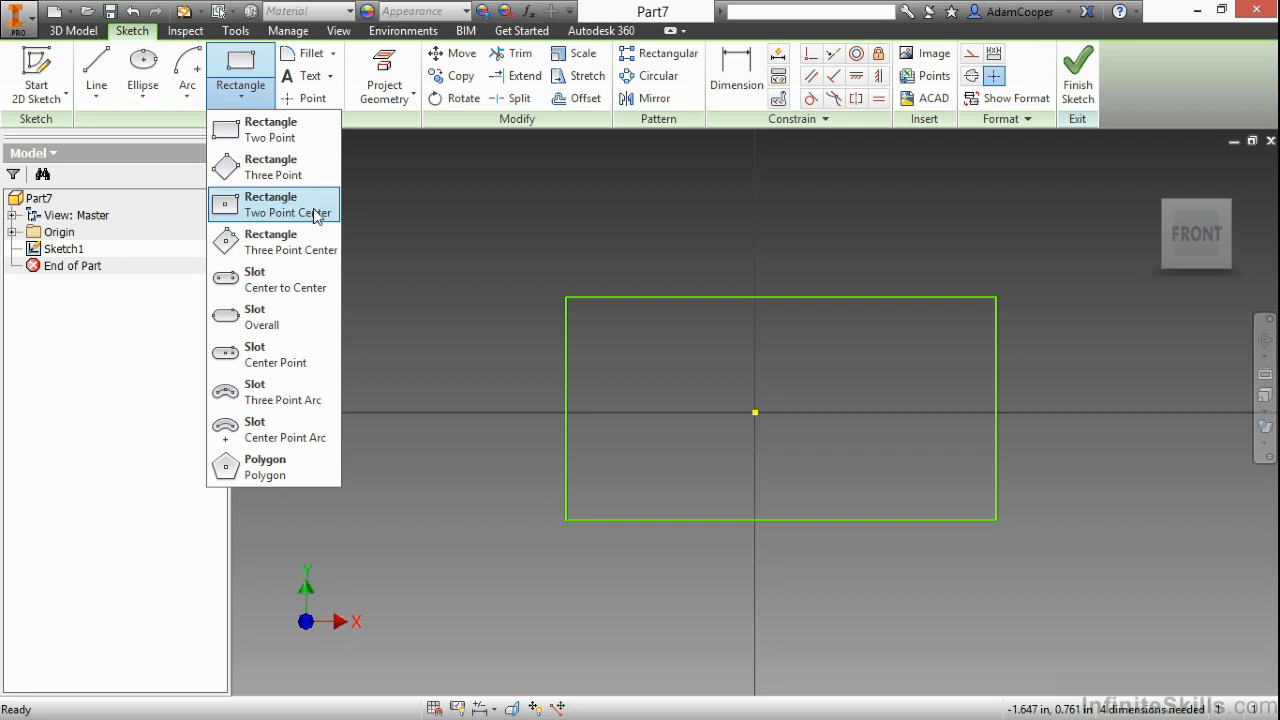
Step: Add a centre-based rectangle at the origin, then drag corners to resize both rectangles
click(270, 204)
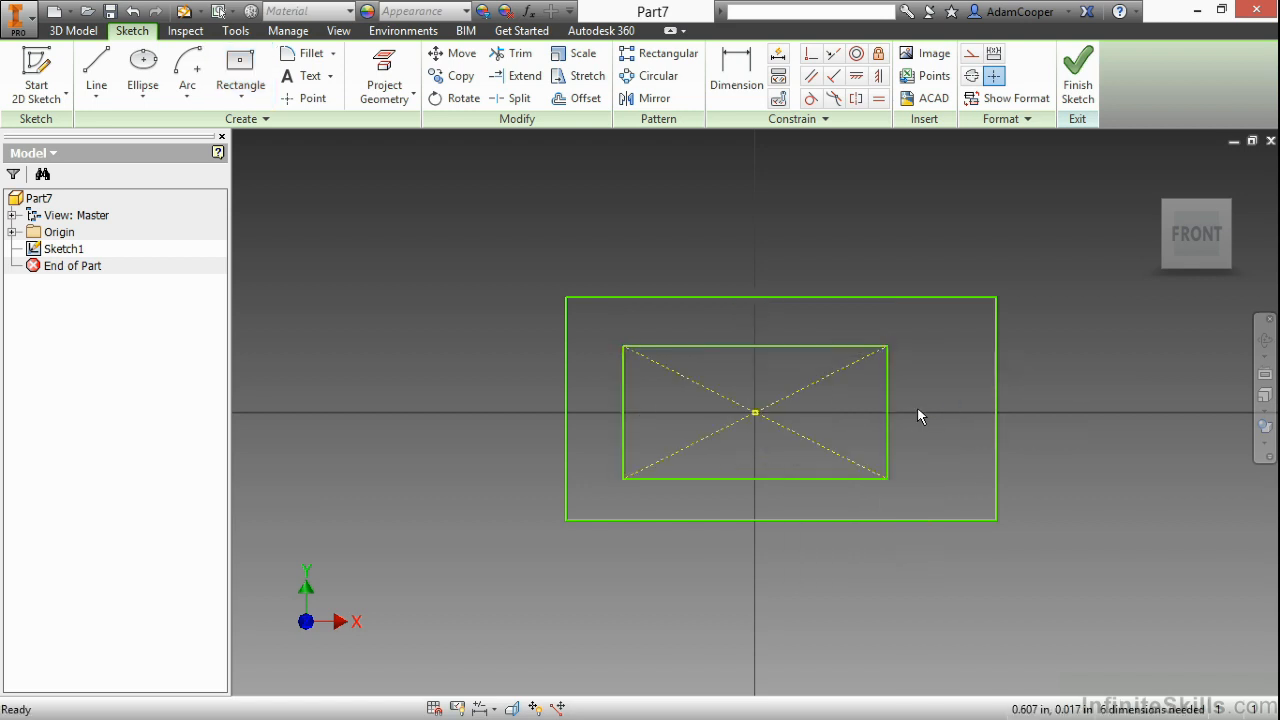
mouse_move(757, 409)
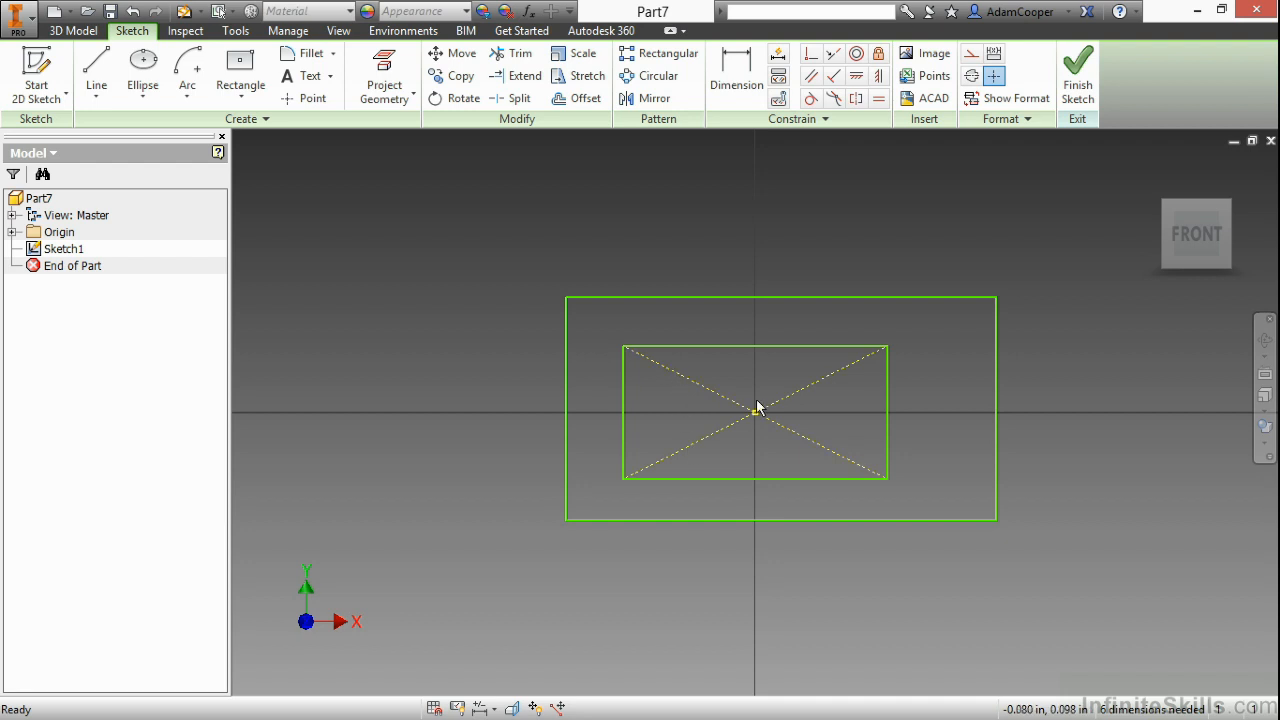
mouse_move(836, 421)
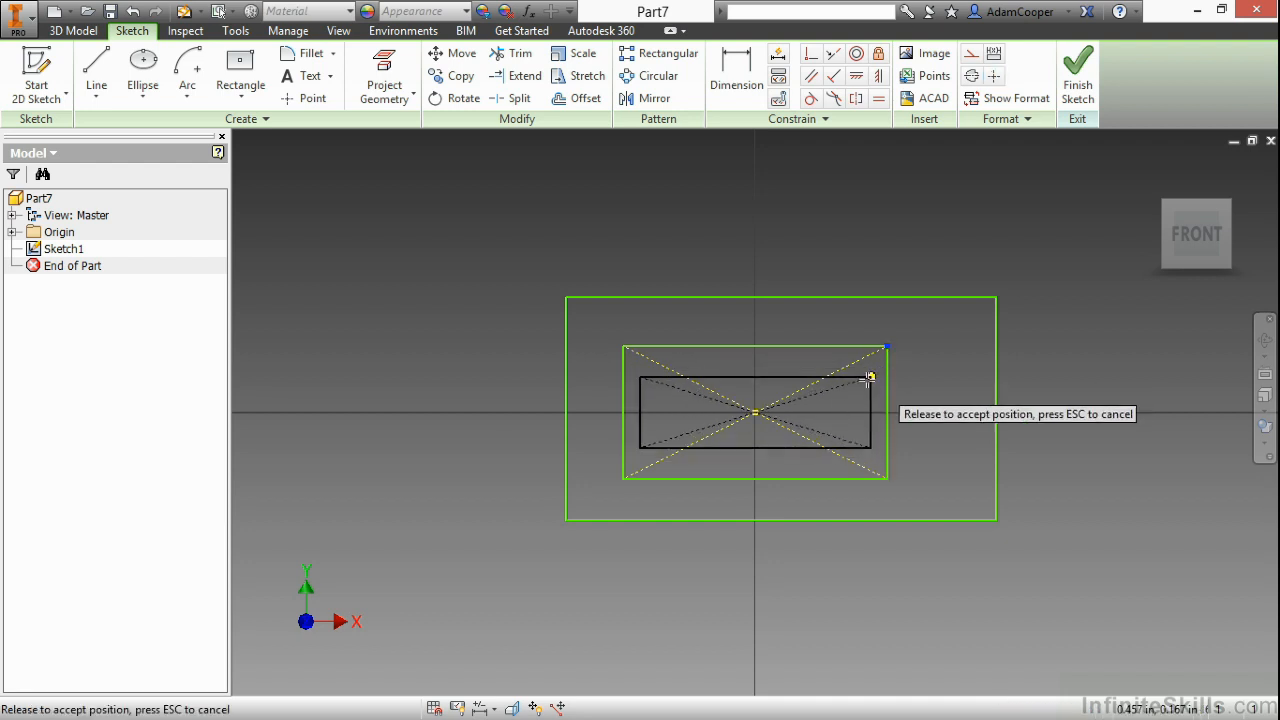
drag(868, 378, 922, 353)
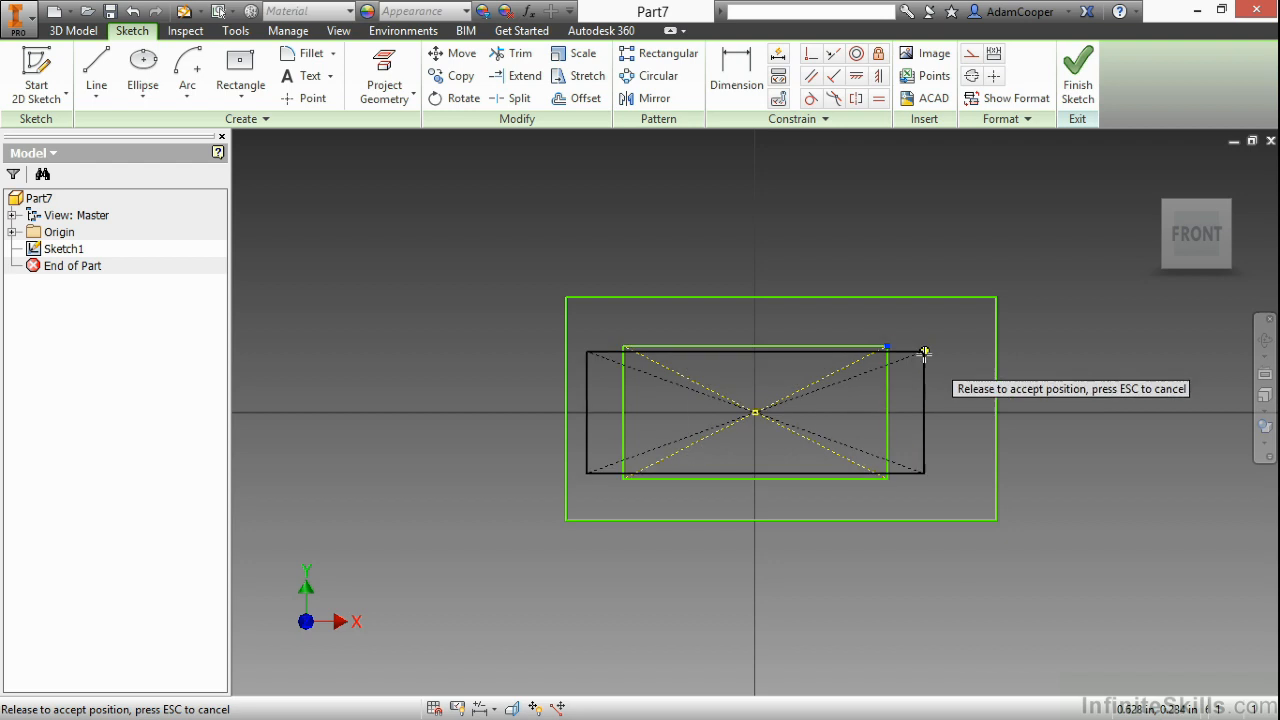
drag(920, 352, 755, 415)
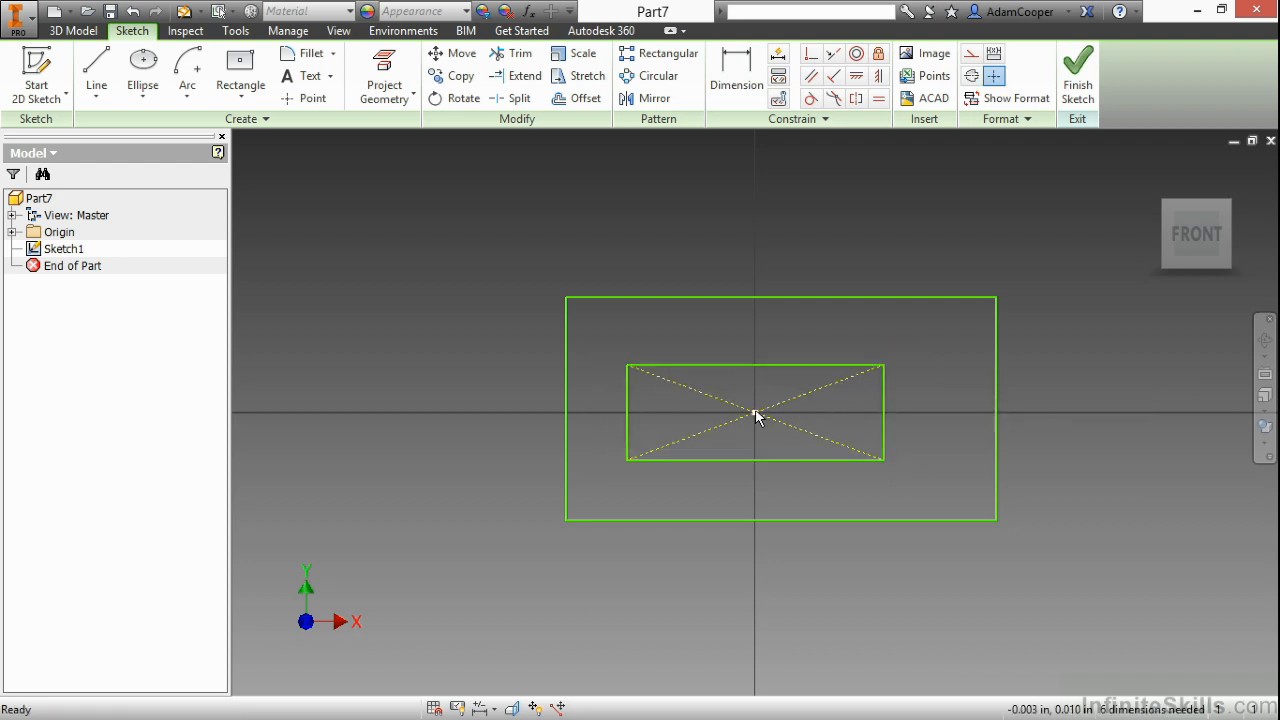
drag(995, 298, 917, 298)
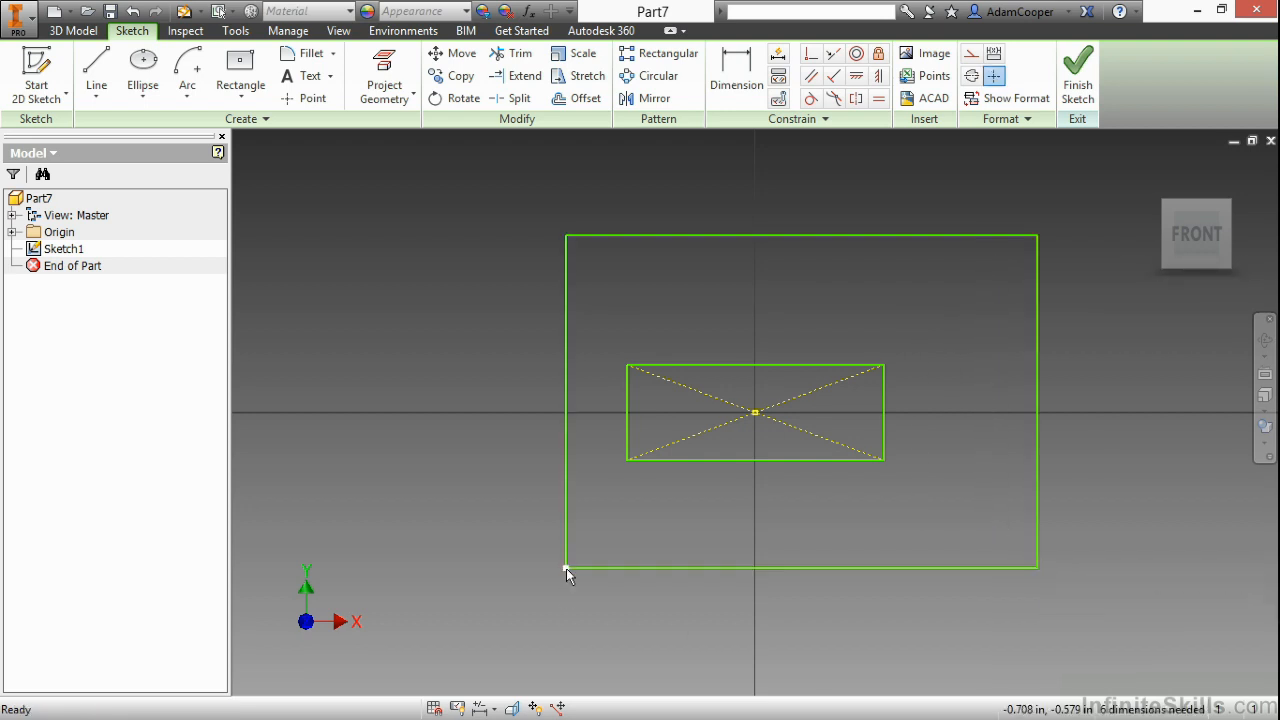
drag(567, 572, 509, 238)
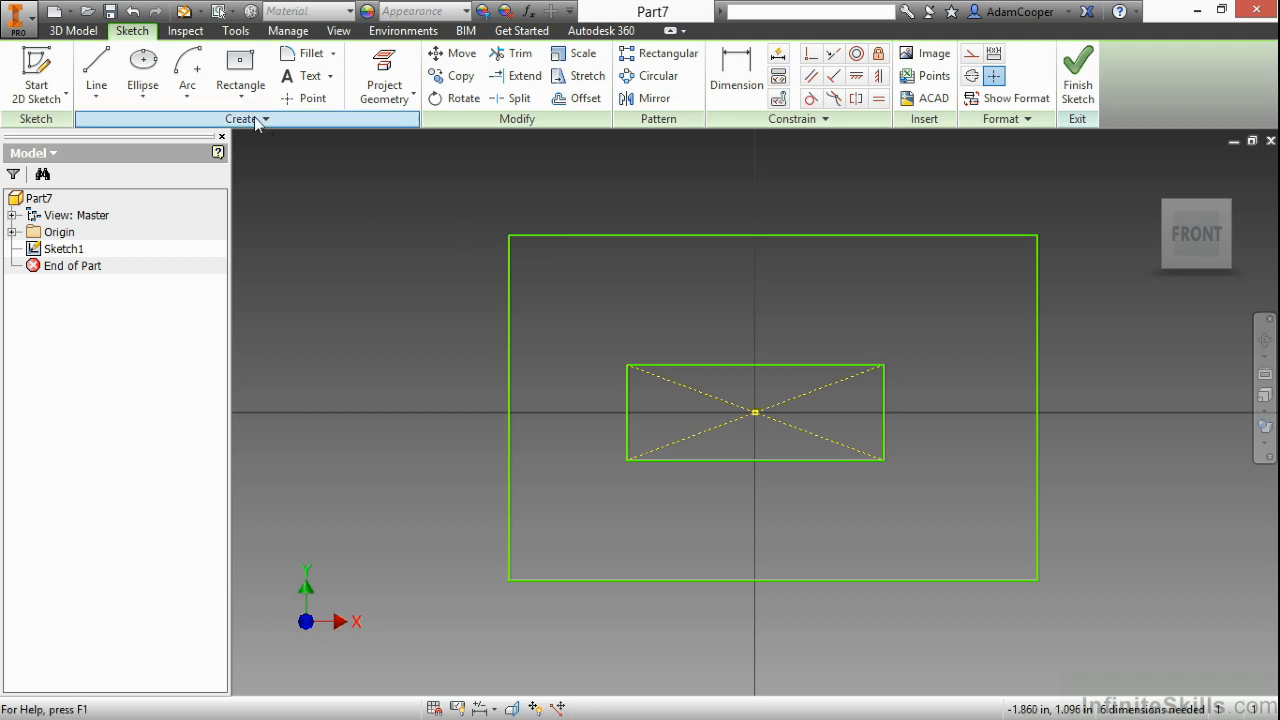
Step: Draw a tilted three-point rectangle to the upper left of the existing rectangles
click(240, 98)
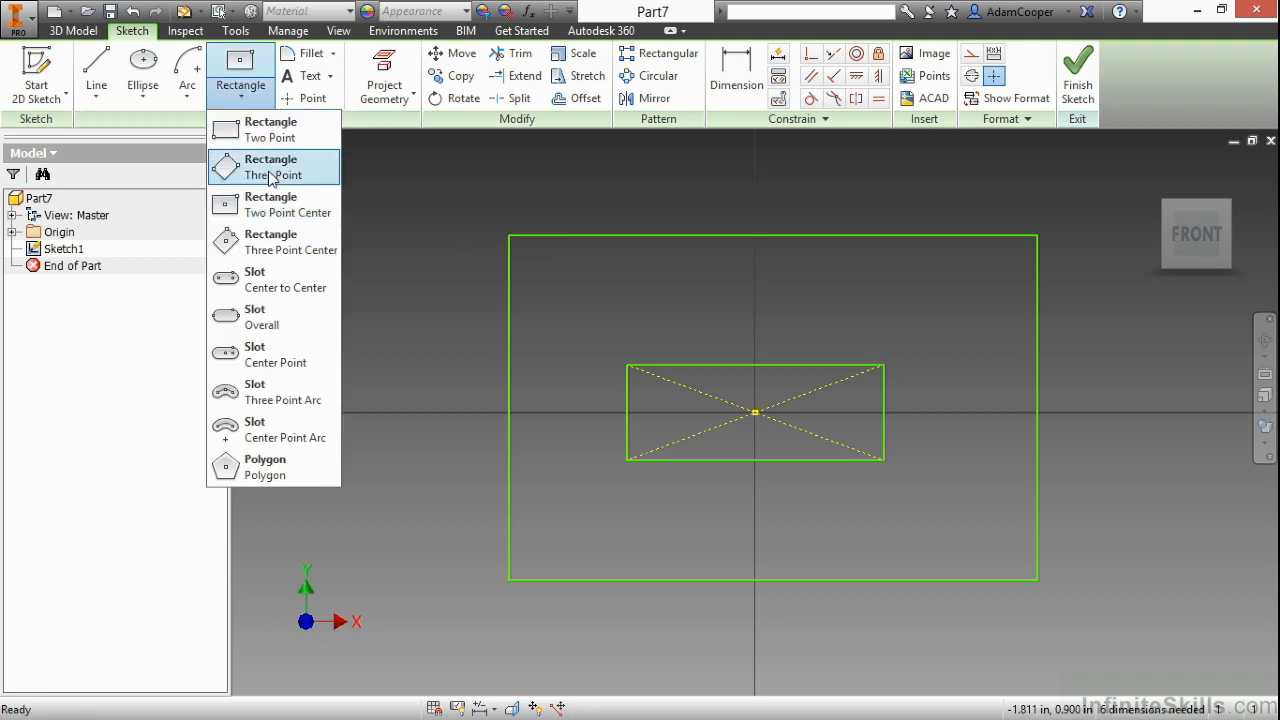
click(270, 166)
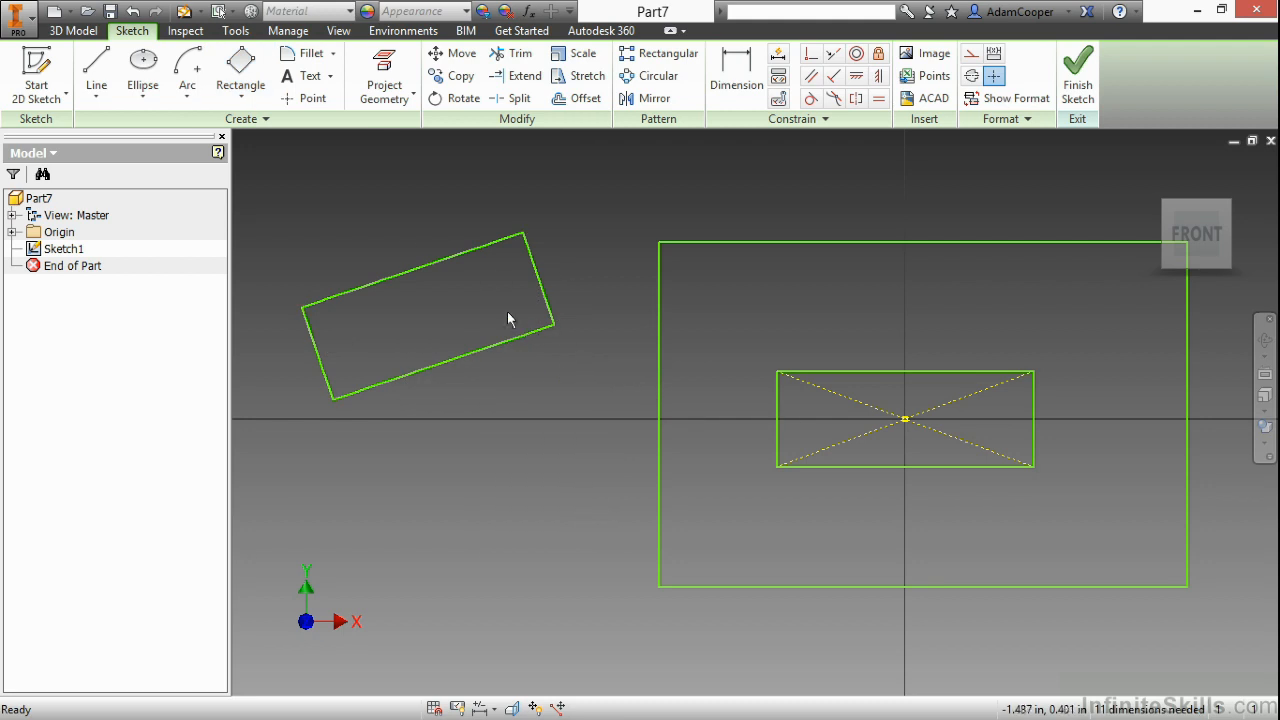
mouse_move(447, 308)
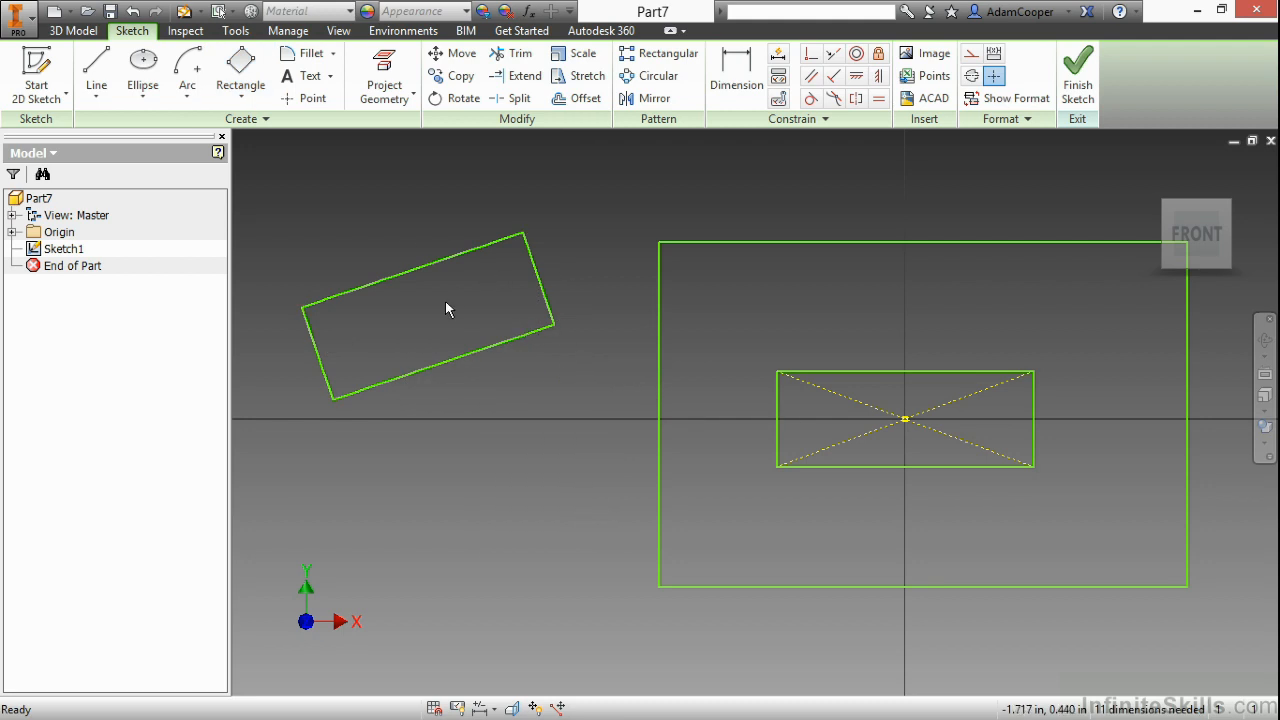
click(240, 98)
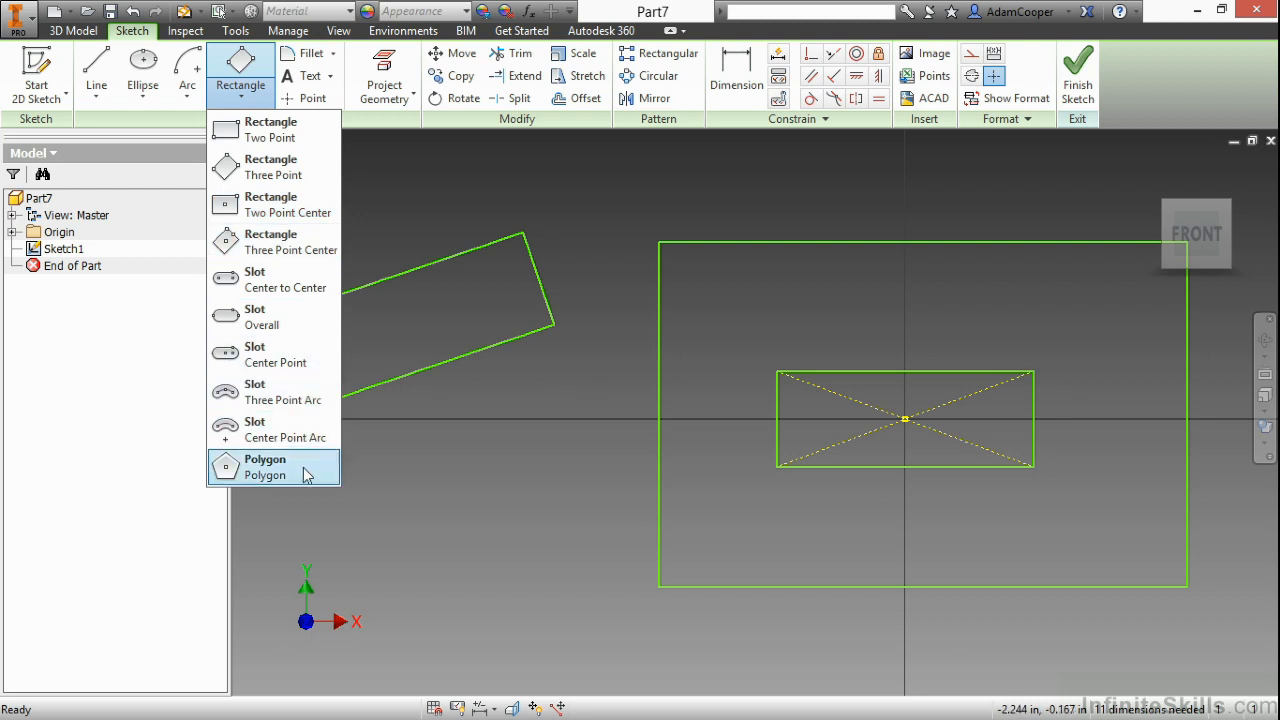
Step: Draw a 4-sided angled square below the tilted rectangle, then a circle above it
click(264, 467)
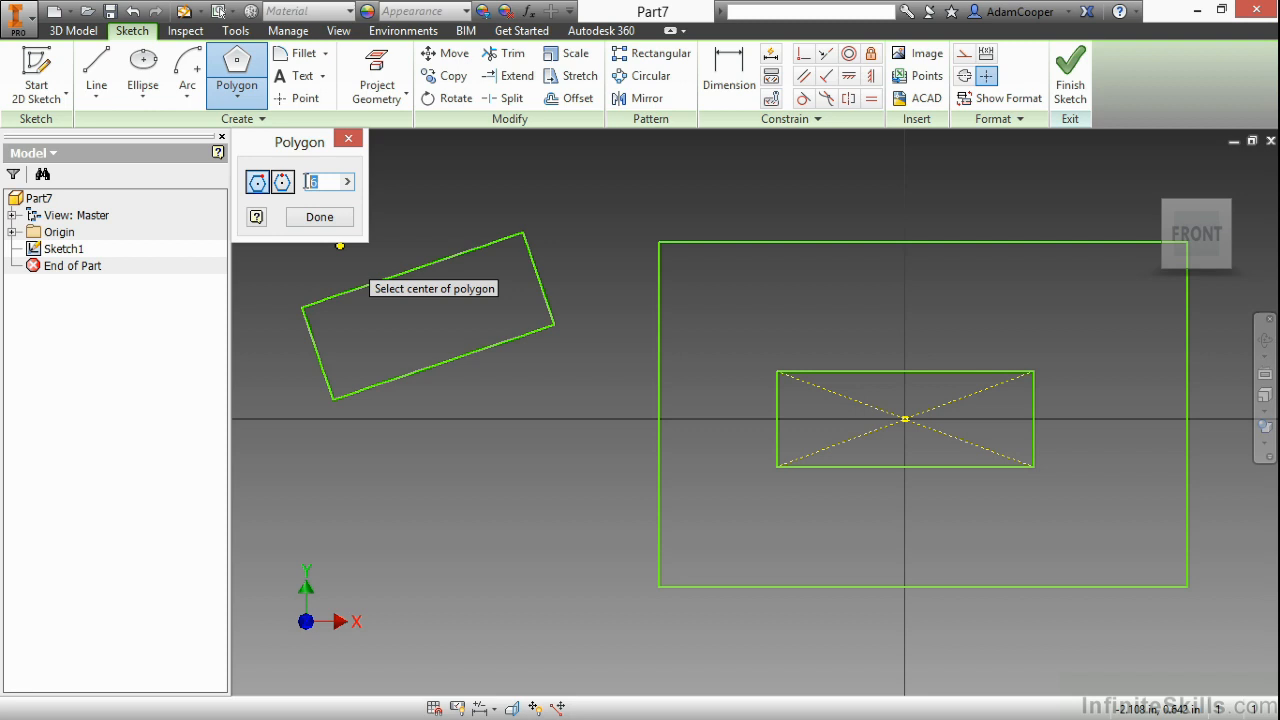
mouse_move(322, 181)
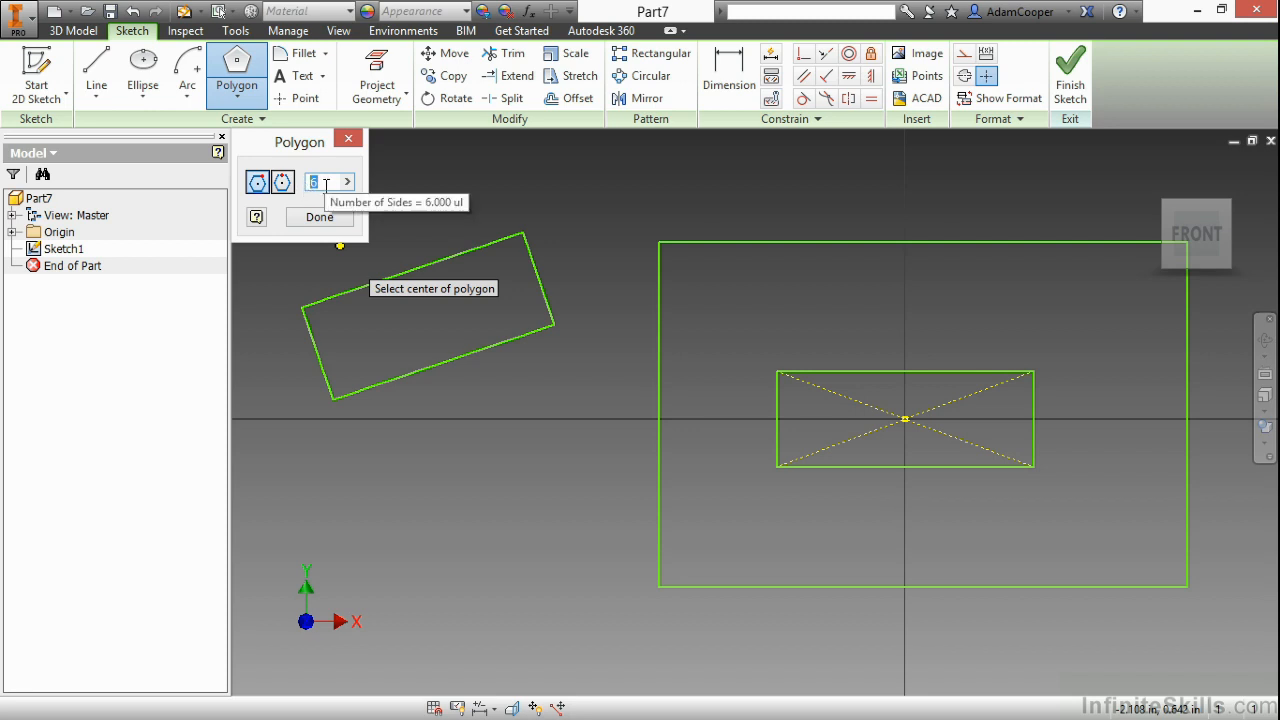
text(4)
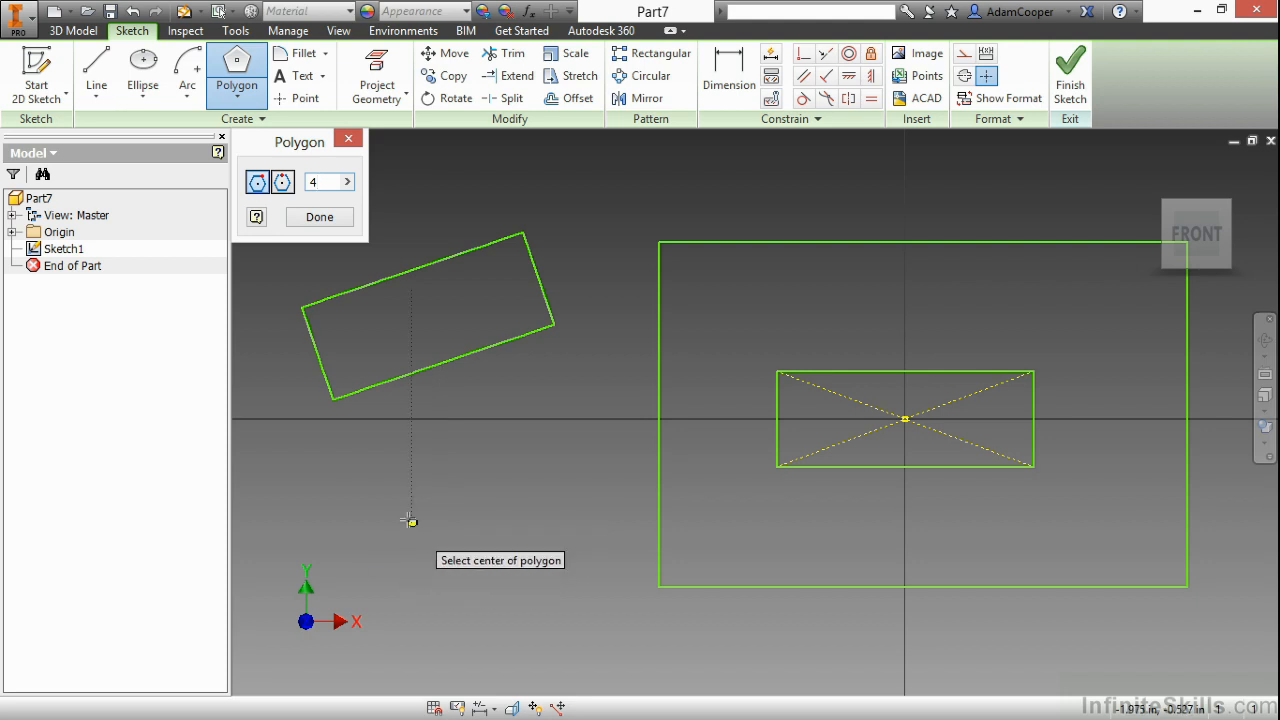
click(408, 520)
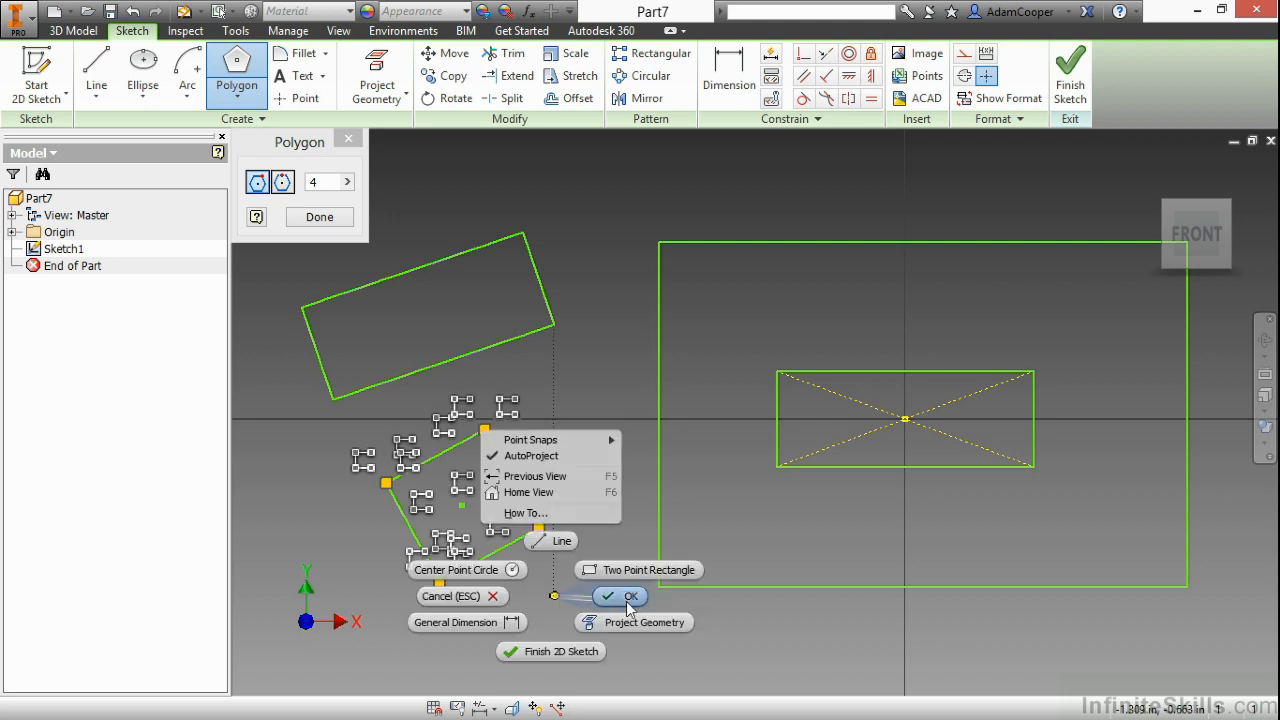
click(630, 596)
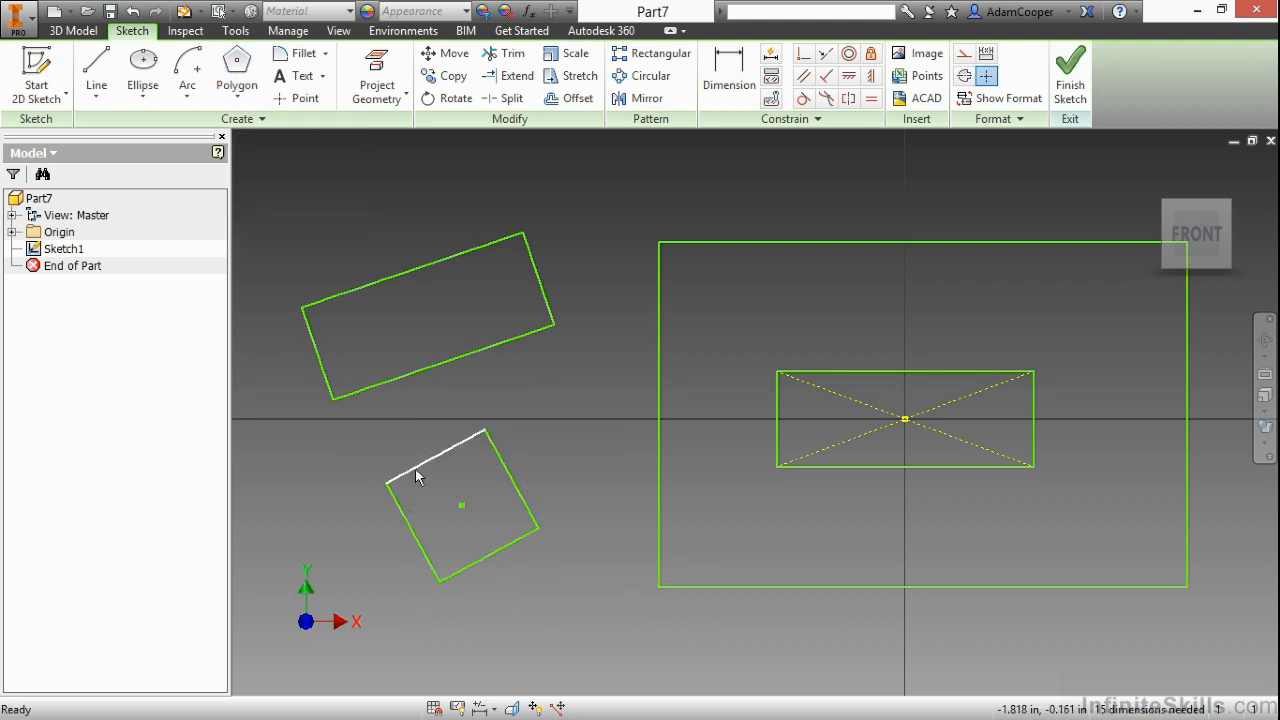
mouse_move(433, 492)
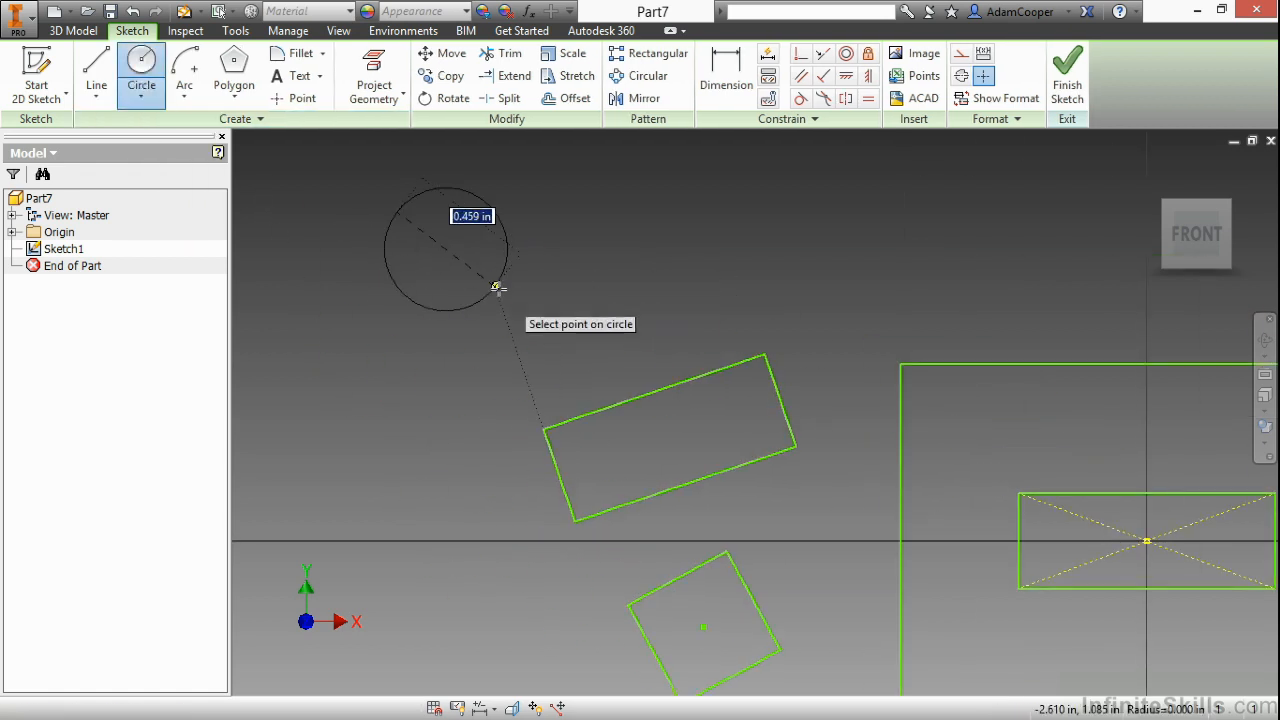
click(495, 290)
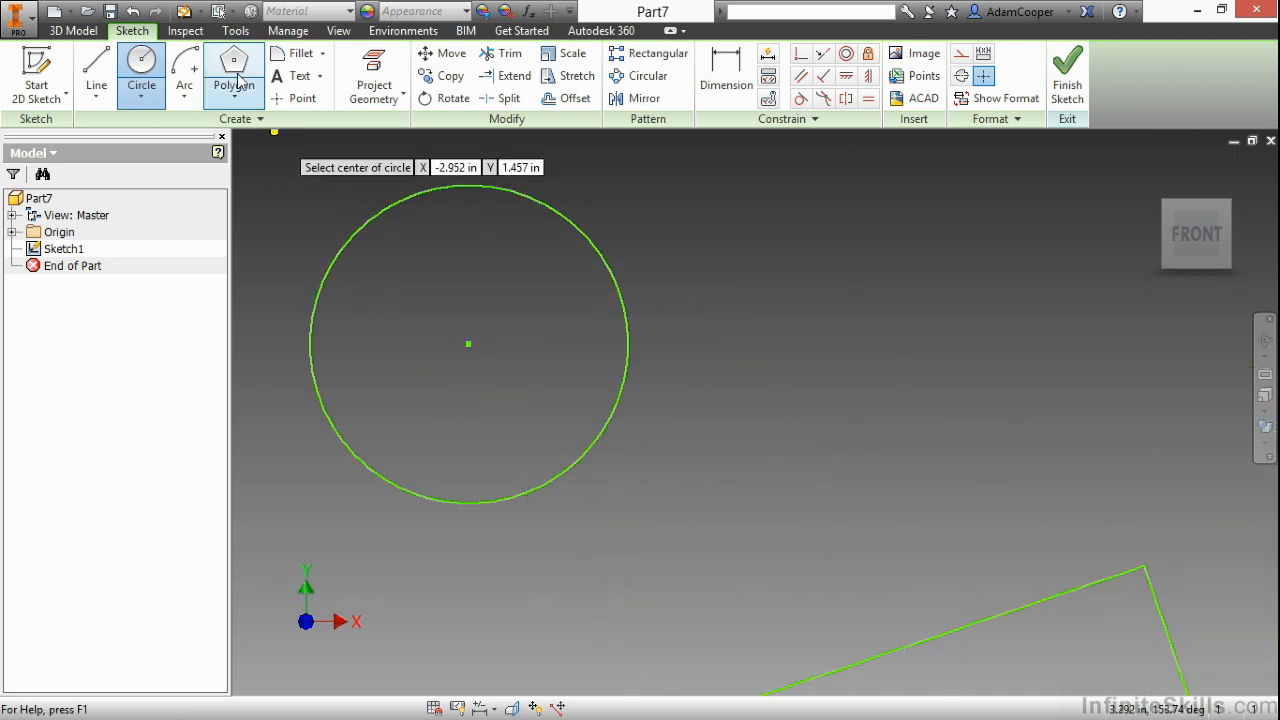
Step: Draw a 6-sided inscribed polygon centred on the circle, corners touching it
click(234, 65)
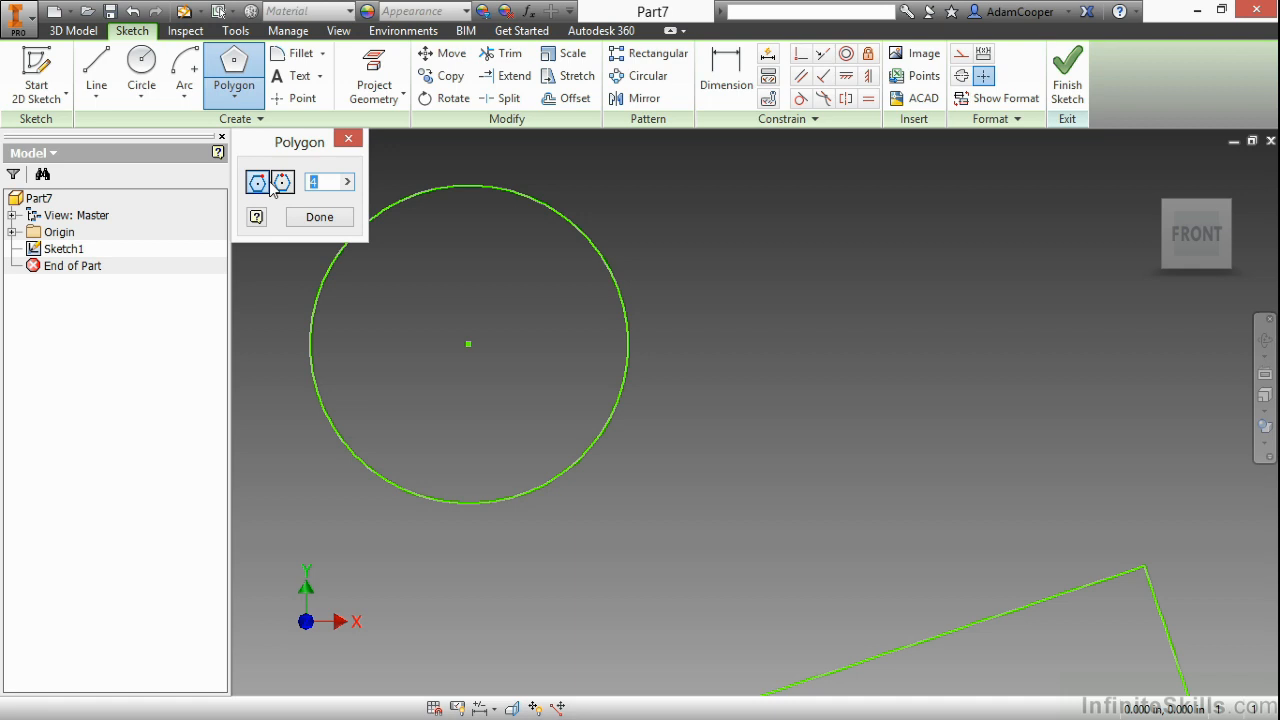
click(258, 182)
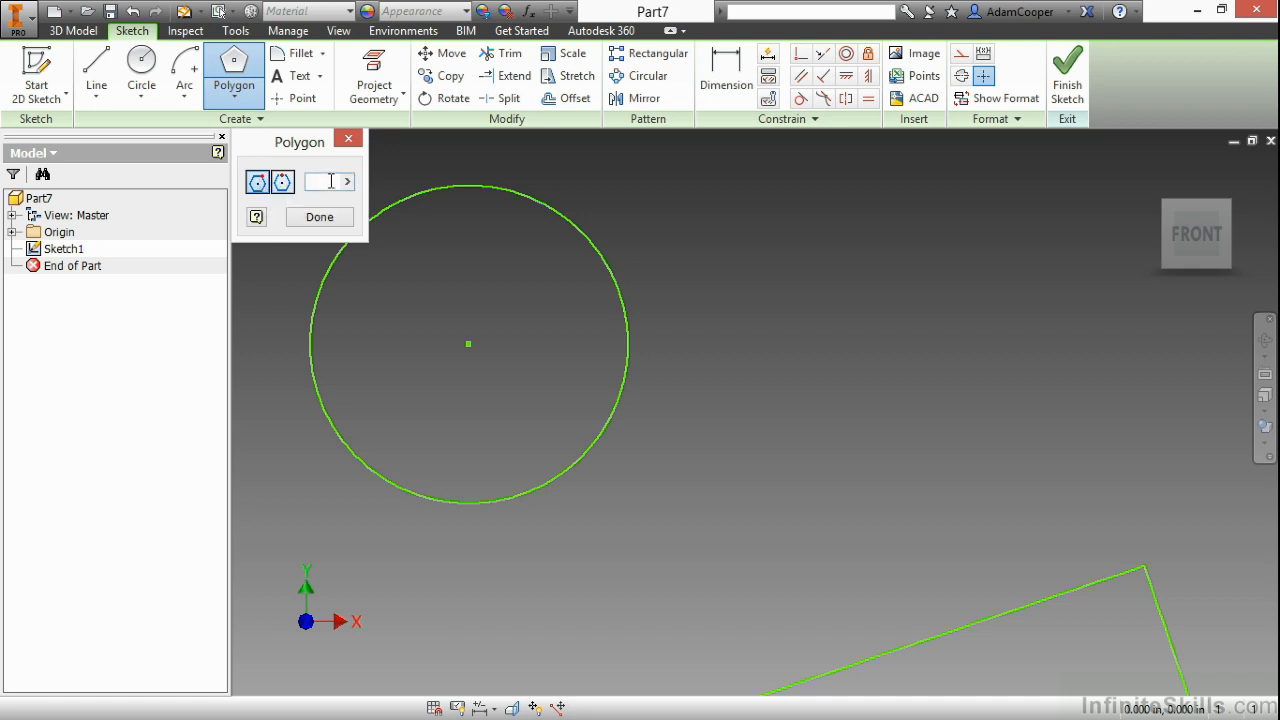
text(6)
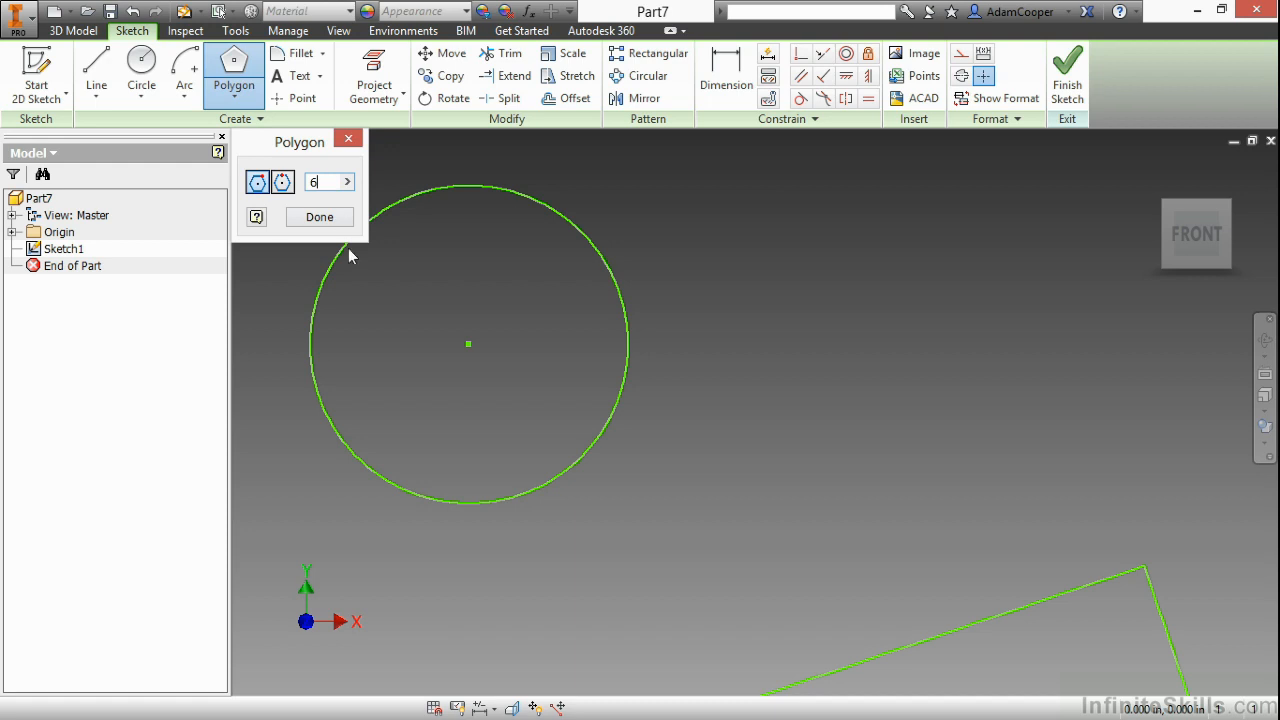
mouse_move(468, 345)
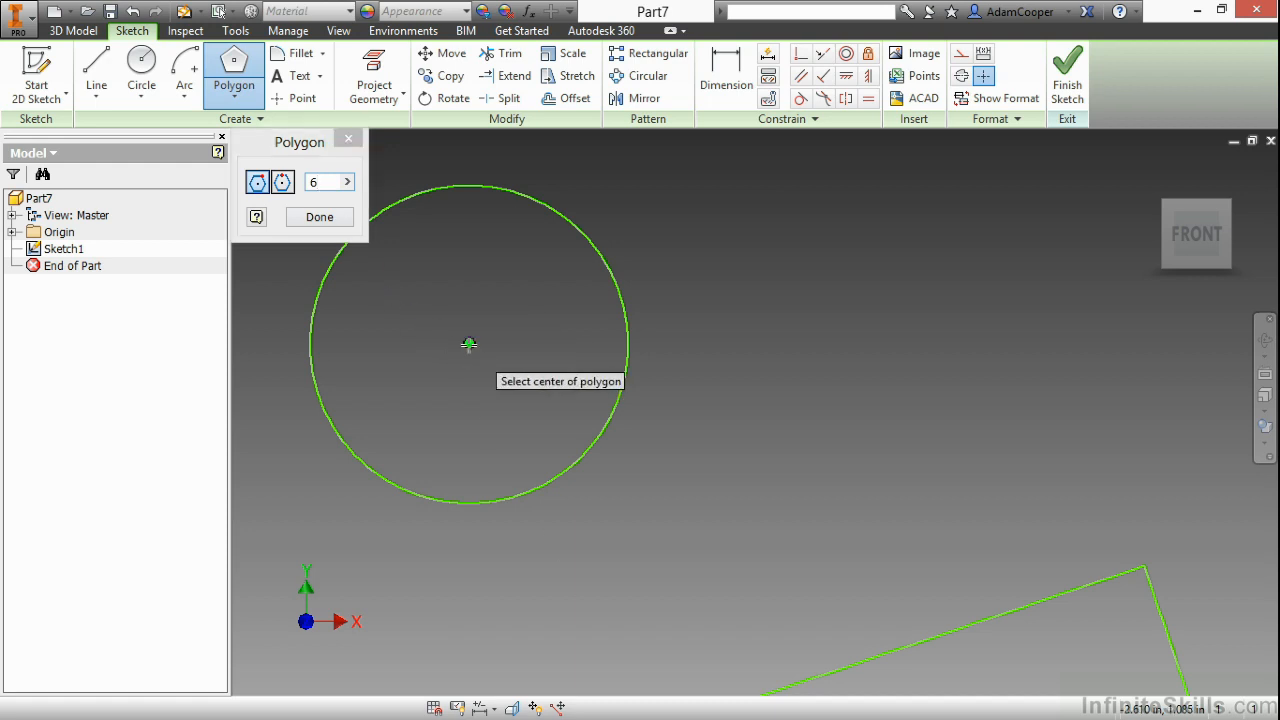
click(468, 344)
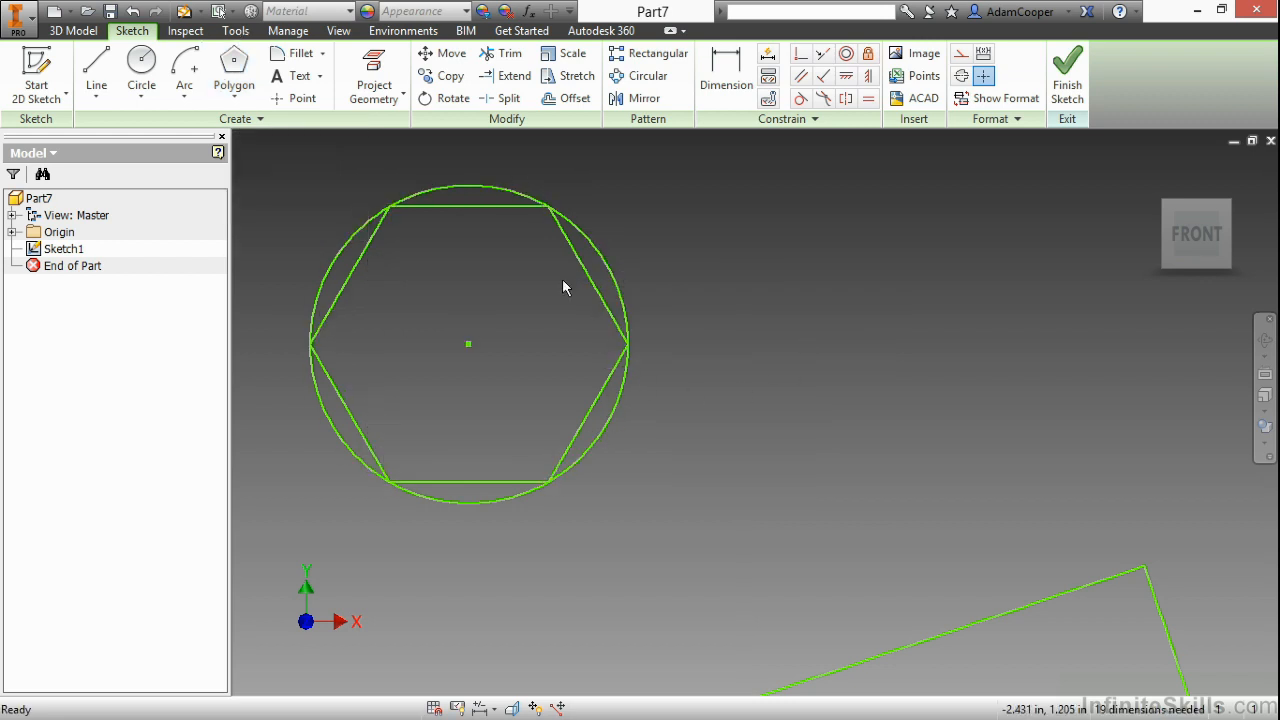
click(234, 70)
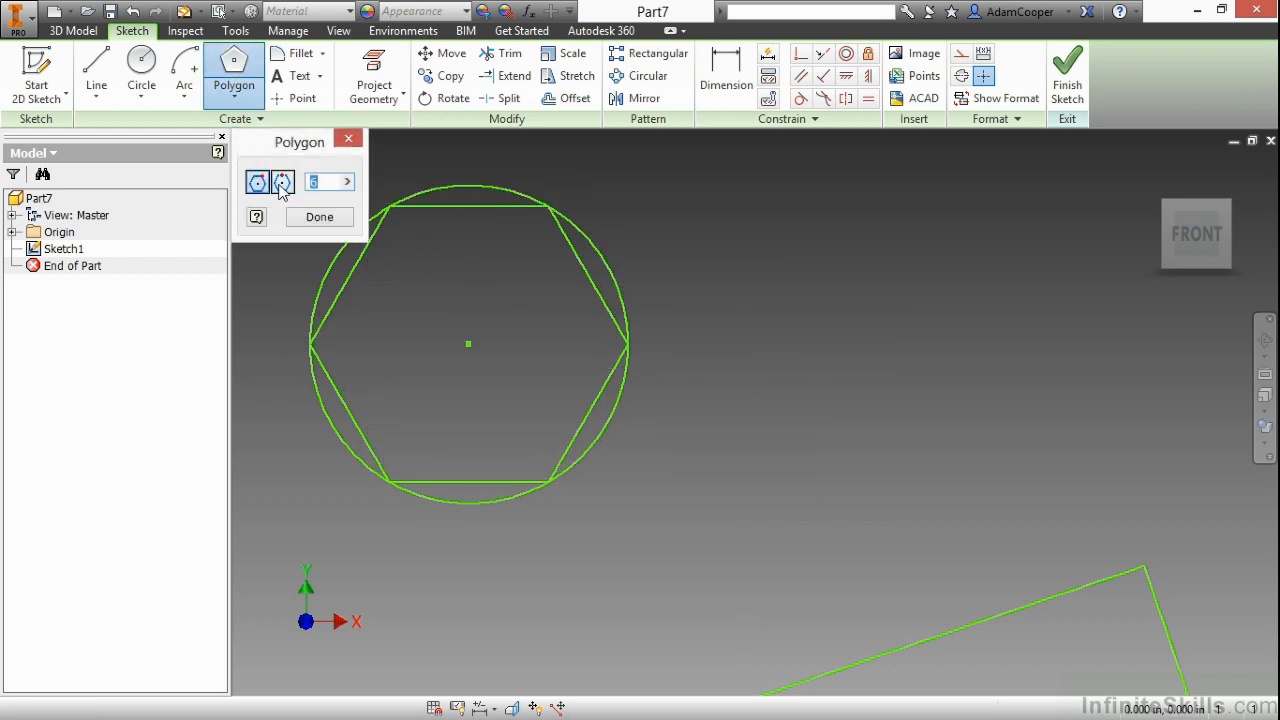
Step: Draw a circumscribed hexagon around the same circle, its sides tangent to it
click(283, 182)
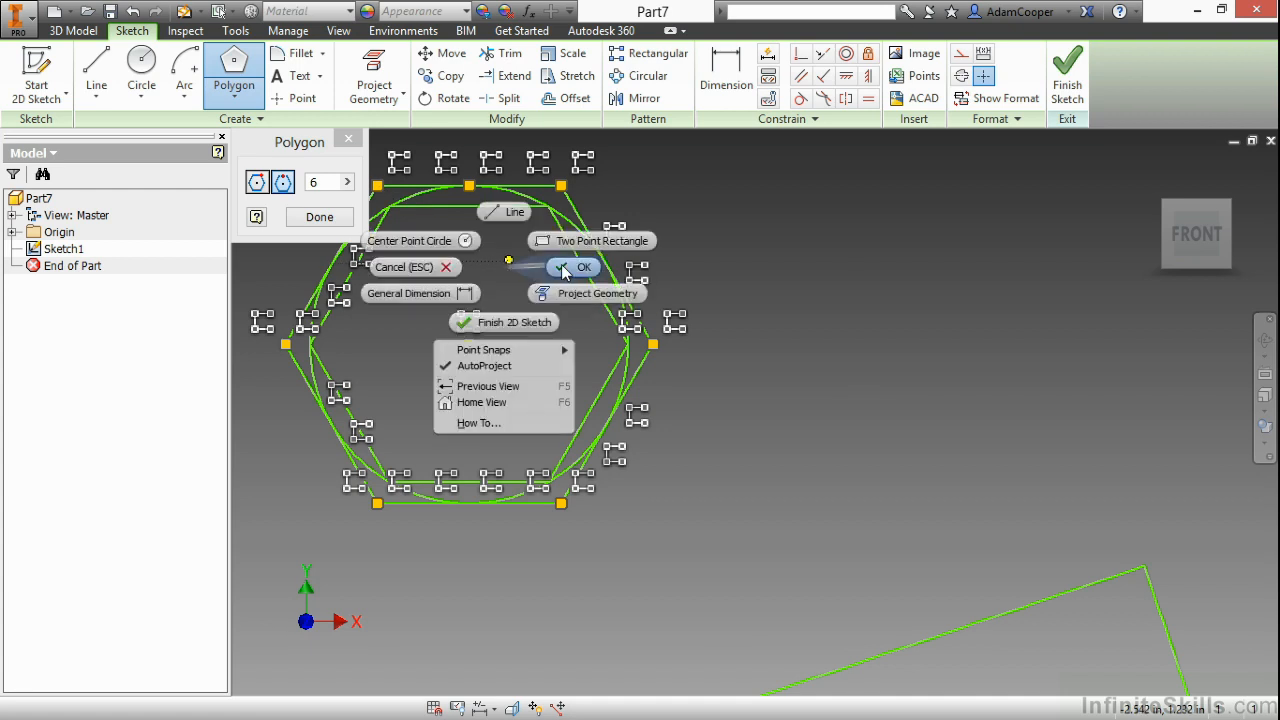
click(572, 267)
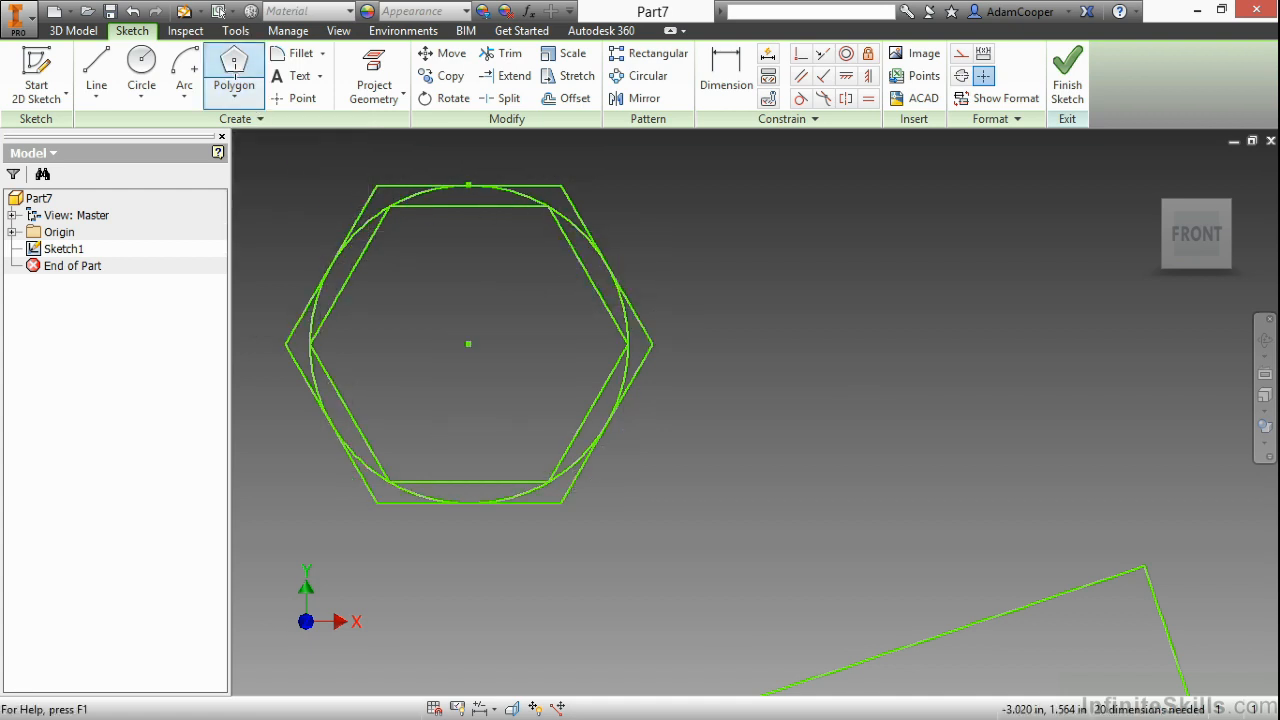
click(234, 75)
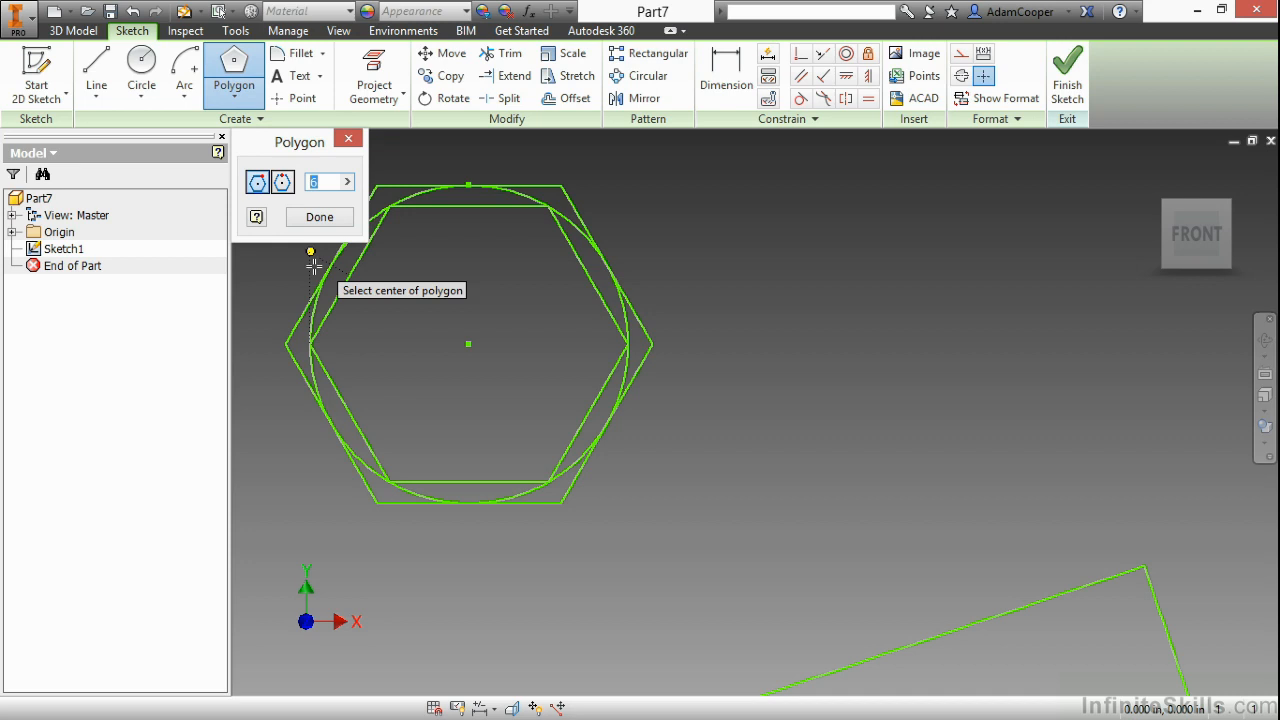
mouse_move(494, 300)
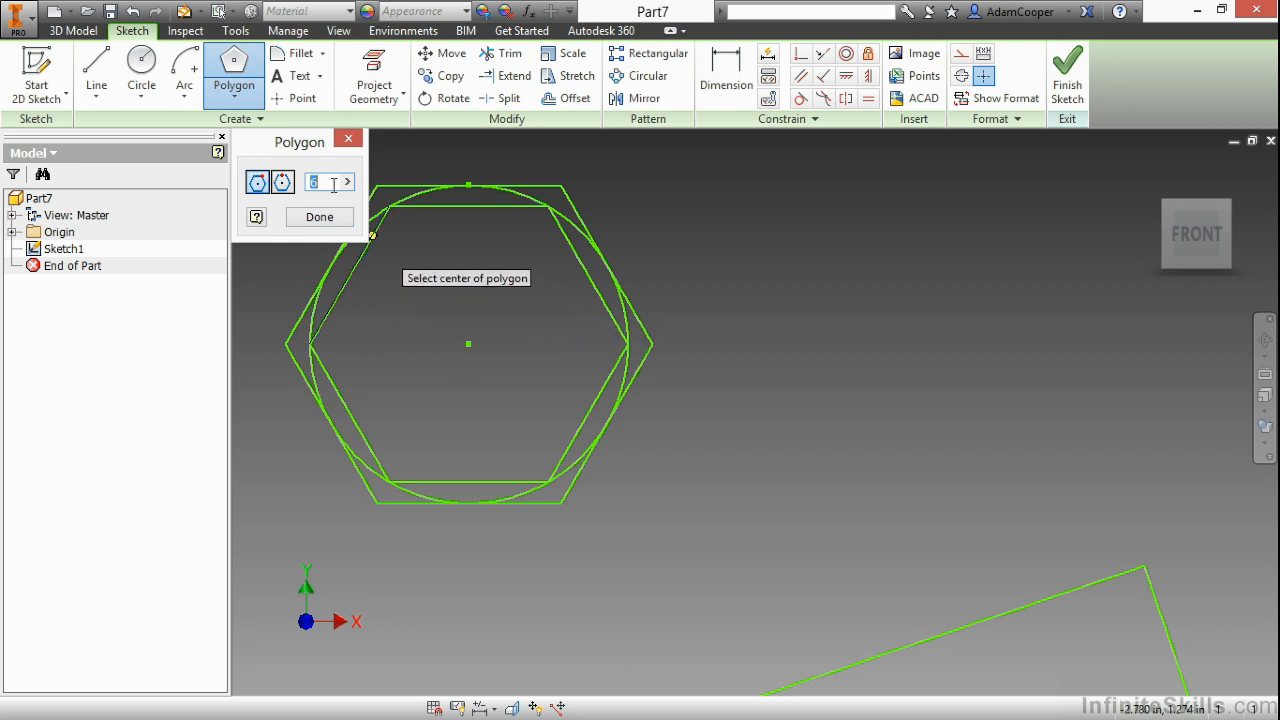
mouse_move(405, 297)
text(8)
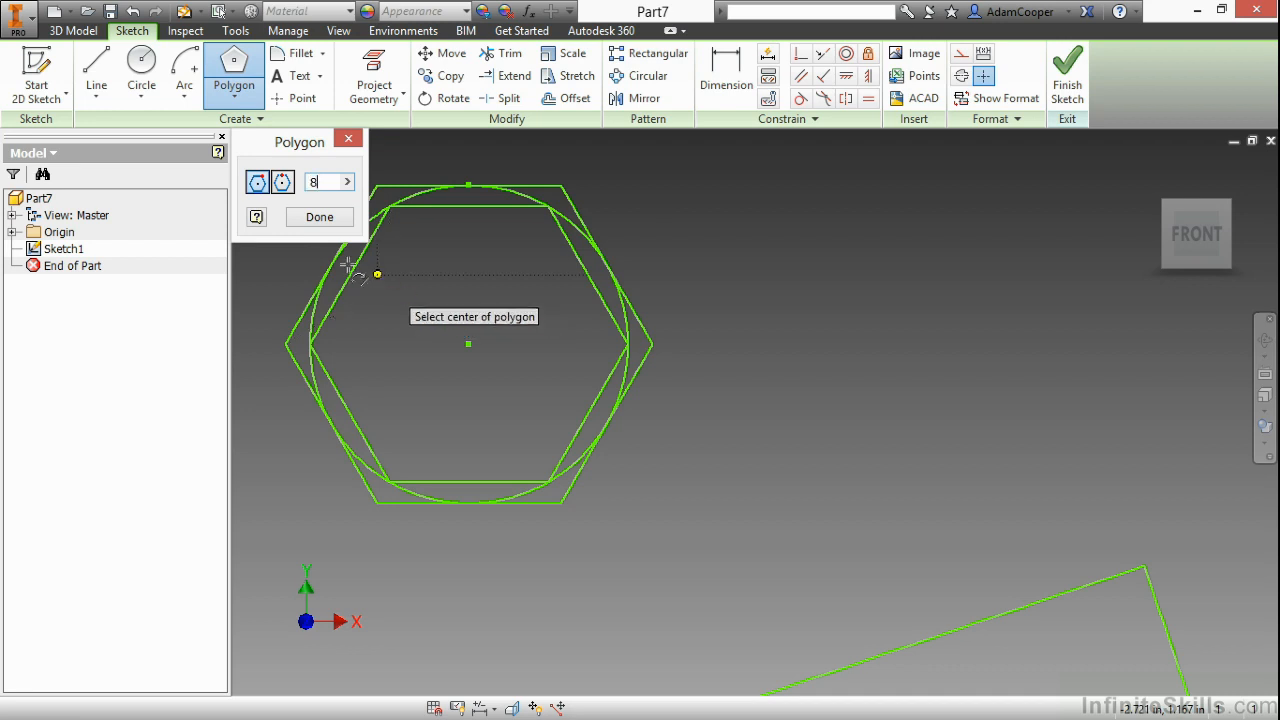
mouse_move(788, 372)
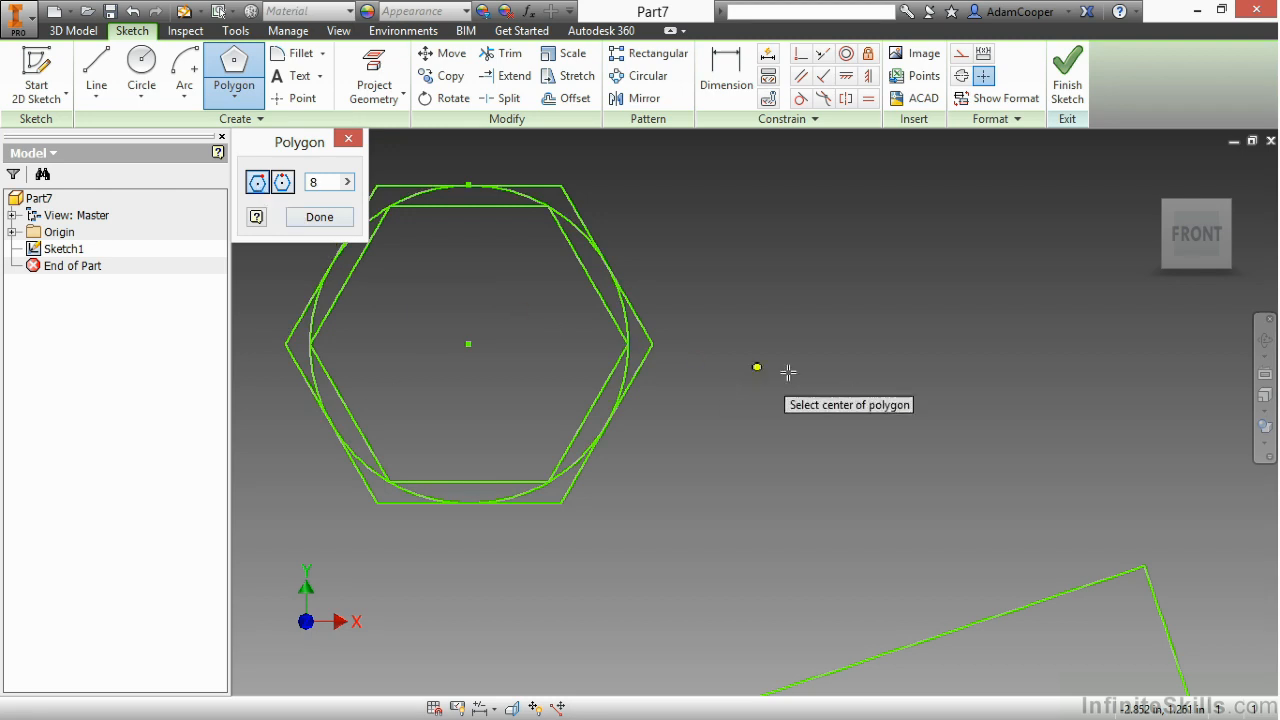
Step: Draw an 8-sided polygon centred to the right of the hexagons
click(757, 366)
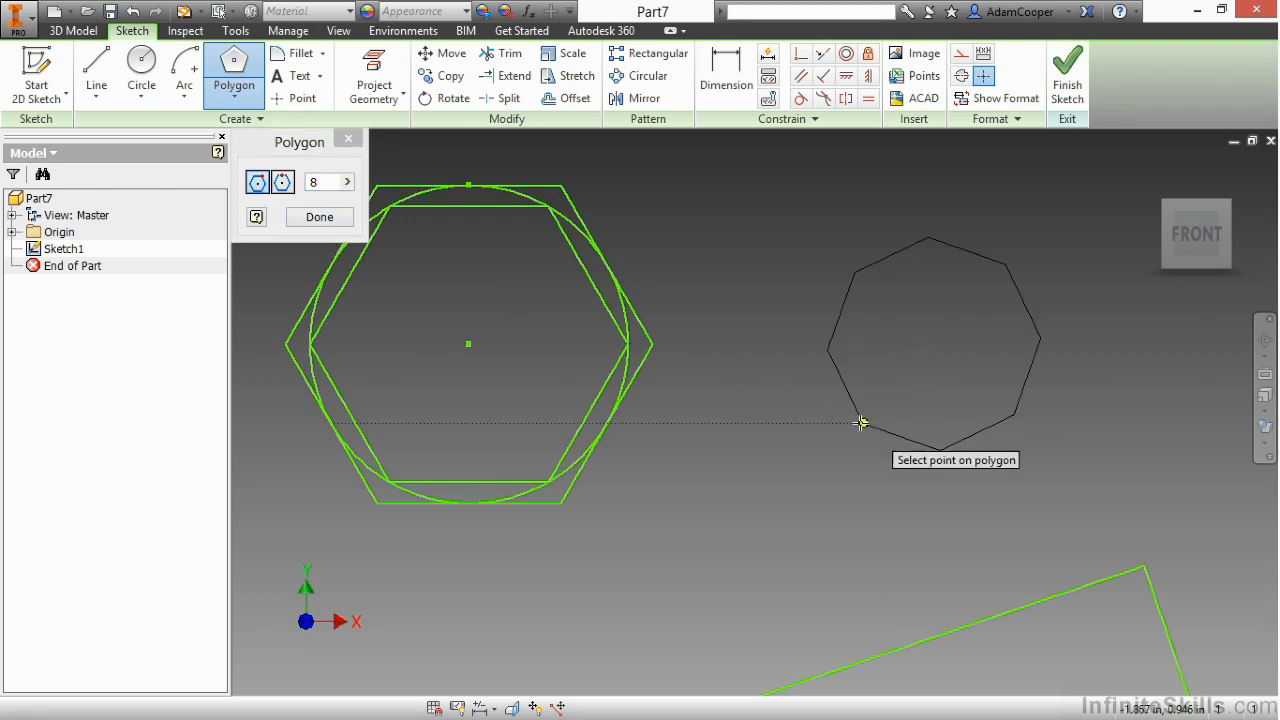
click(861, 422)
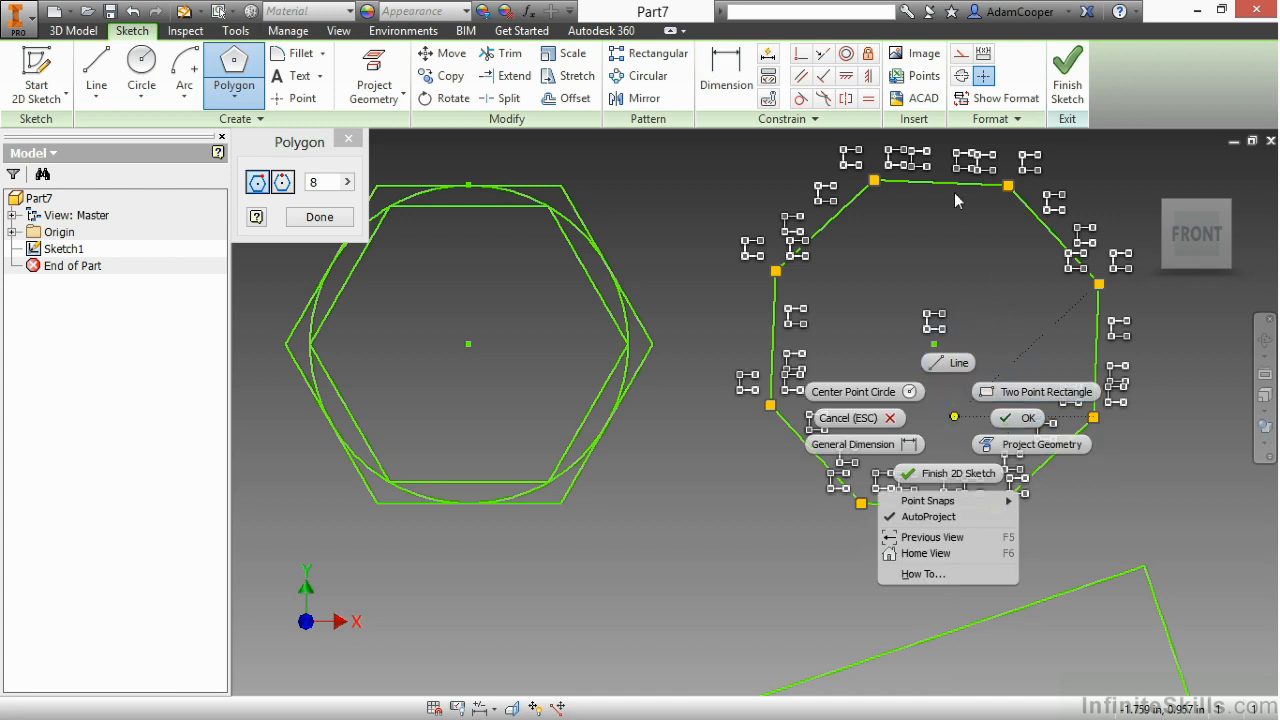
mouse_move(799, 213)
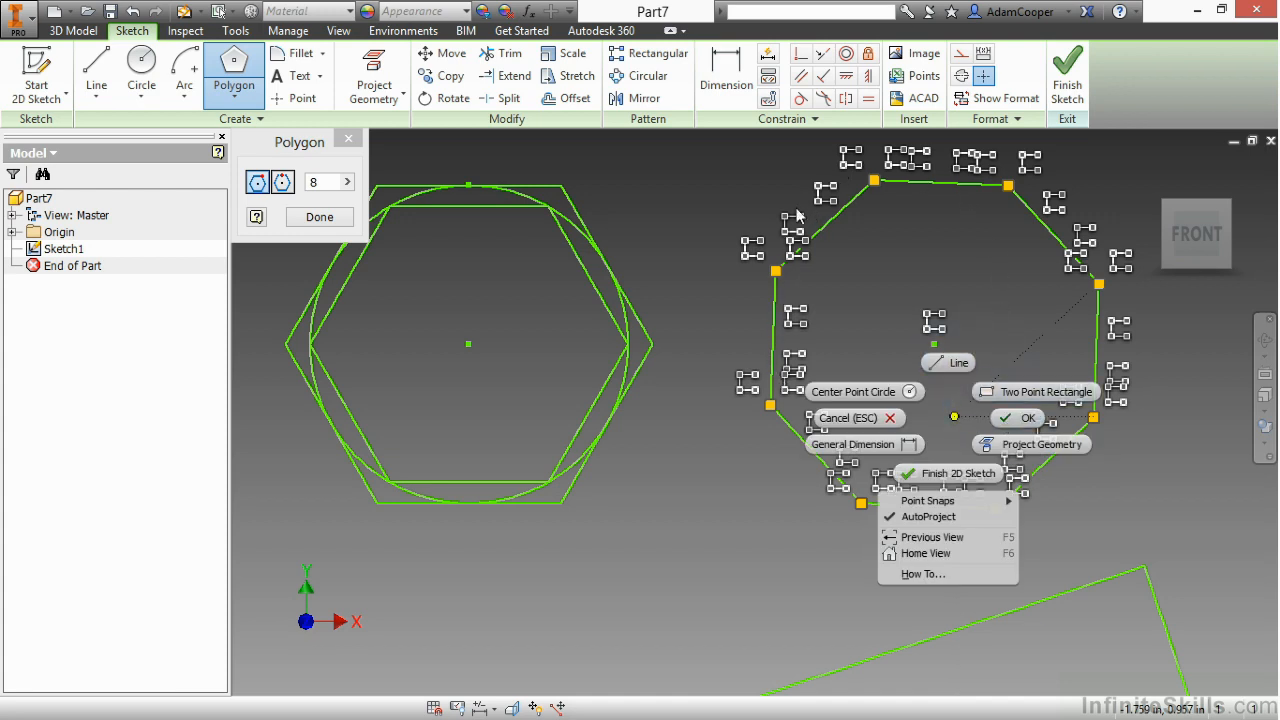
mouse_move(1118, 350)
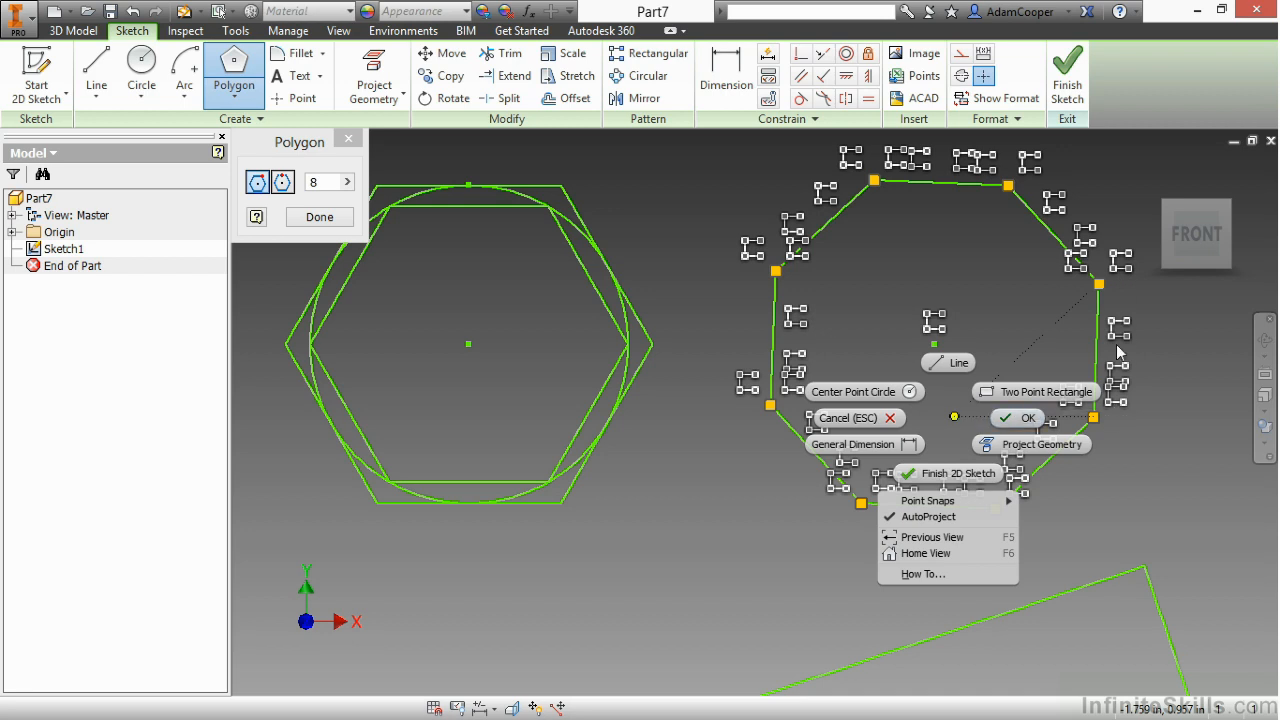
mouse_move(1017, 418)
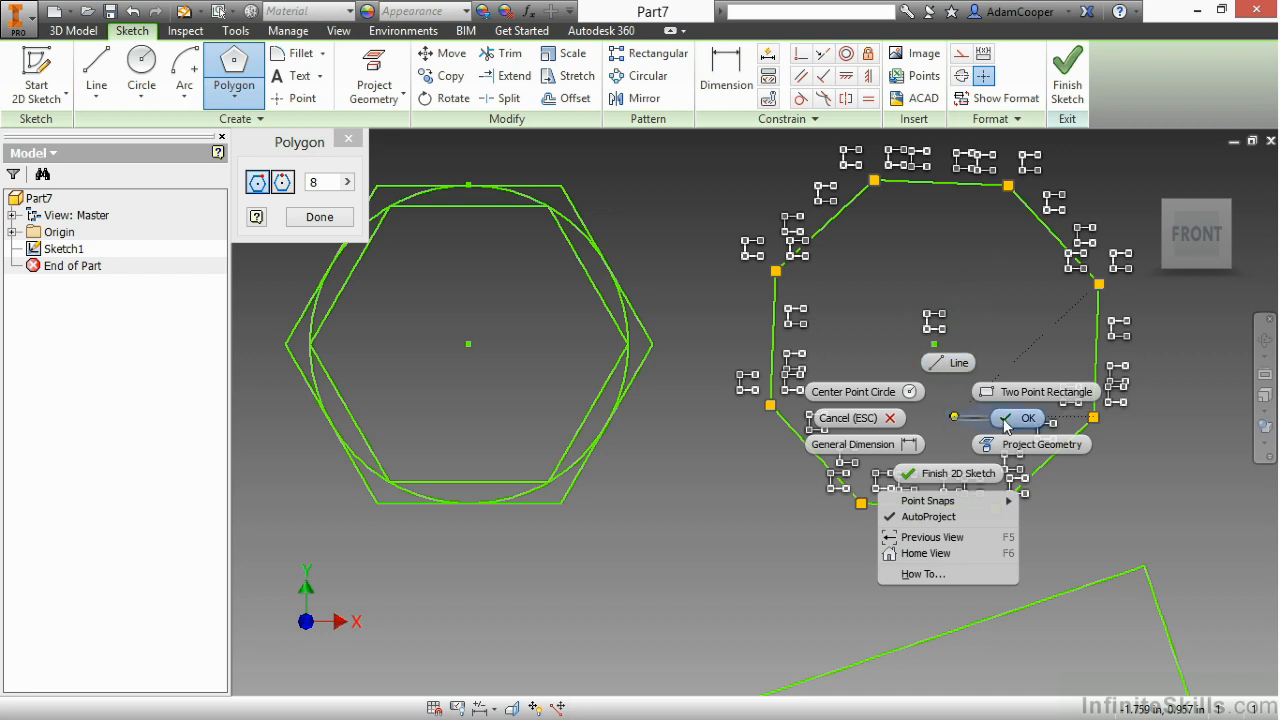
click(1020, 418)
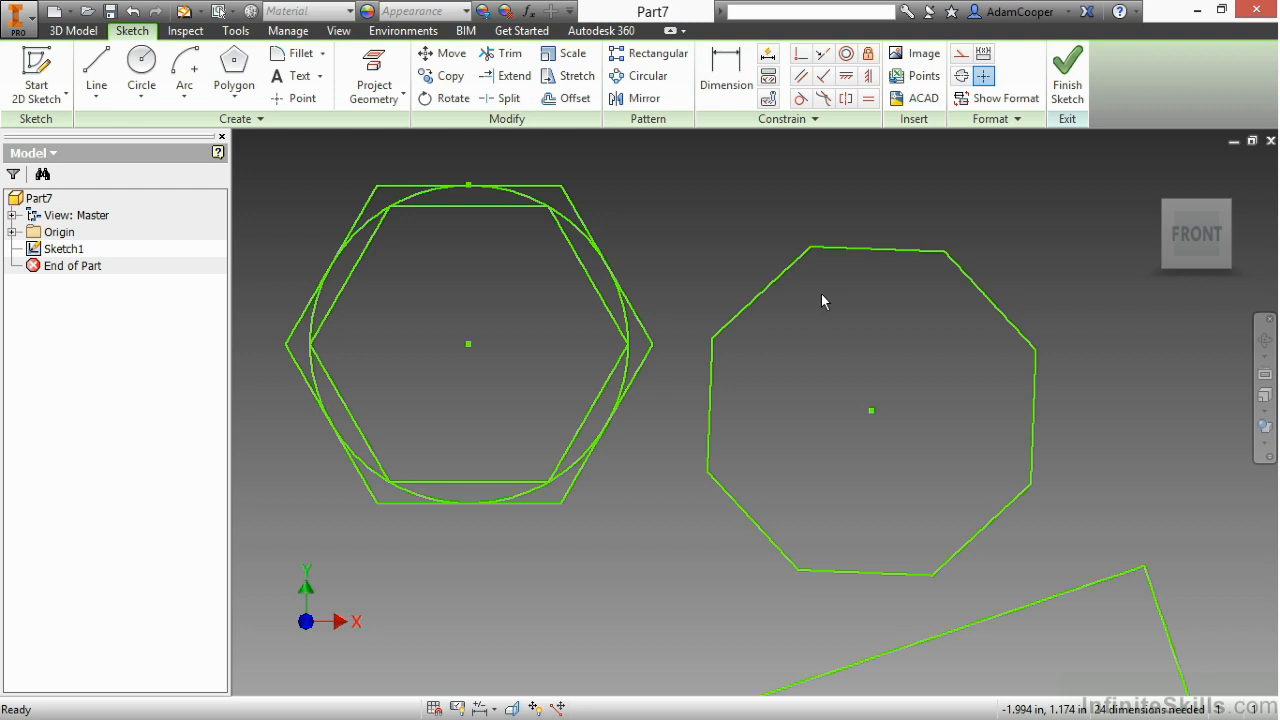
mouse_move(808, 385)
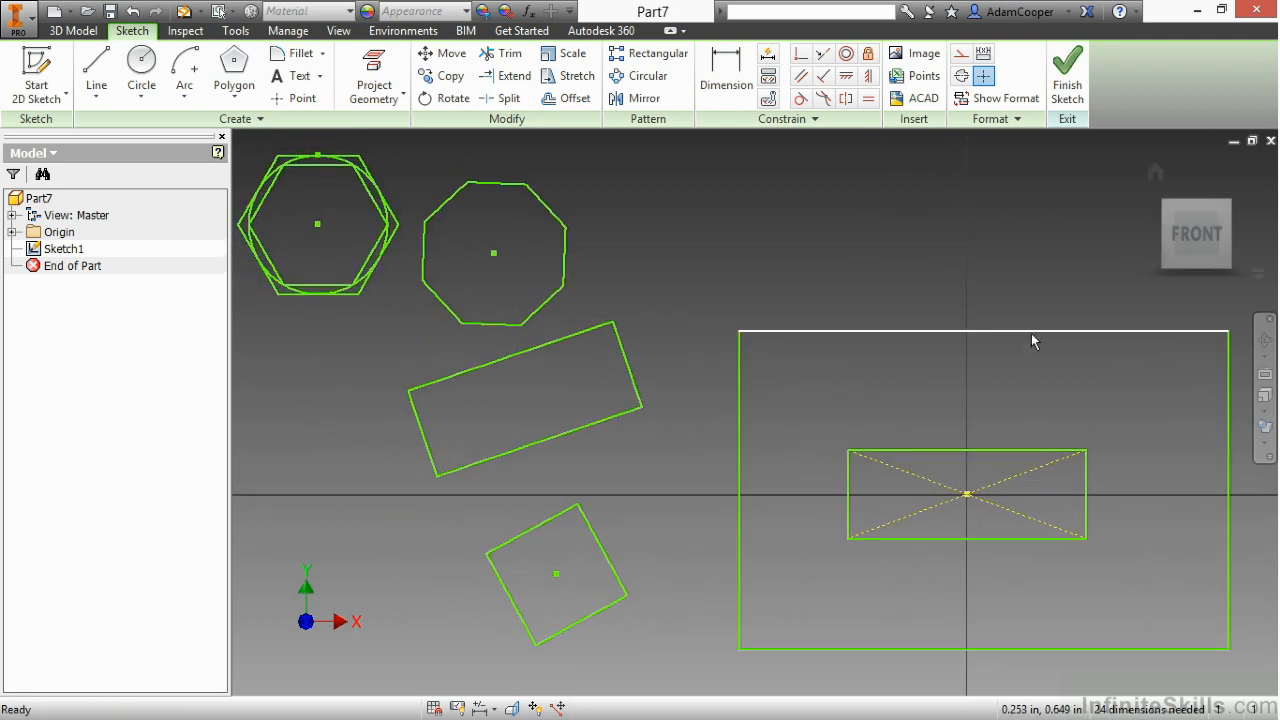
mouse_move(978, 454)
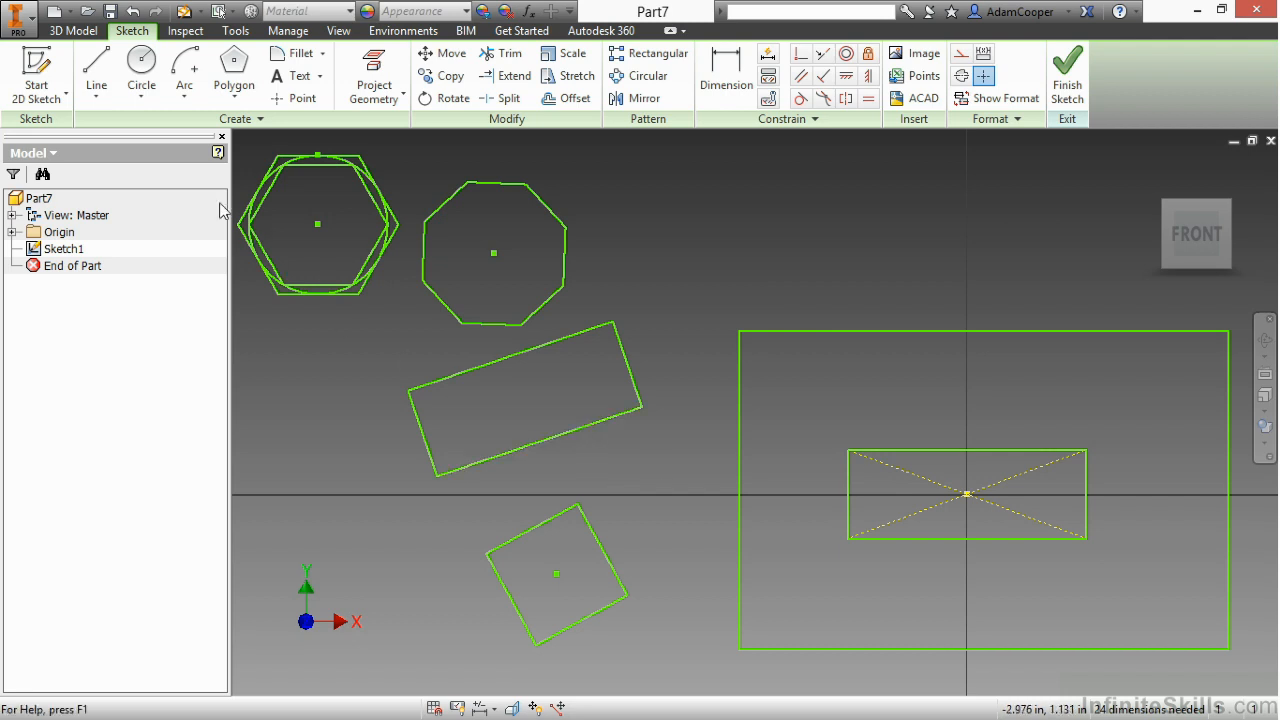
Step: Fit the whole sketch in view and reopen the rectangle, slot and polygon list
click(234, 98)
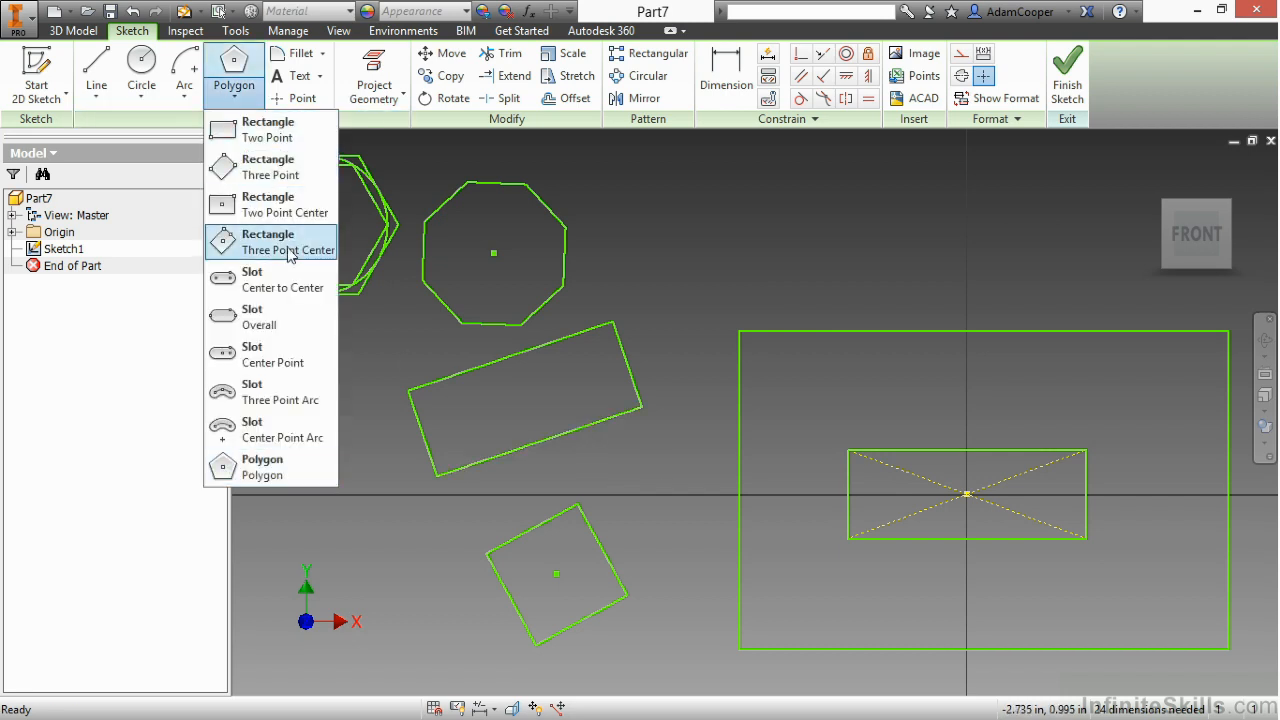
mouse_move(676, 234)
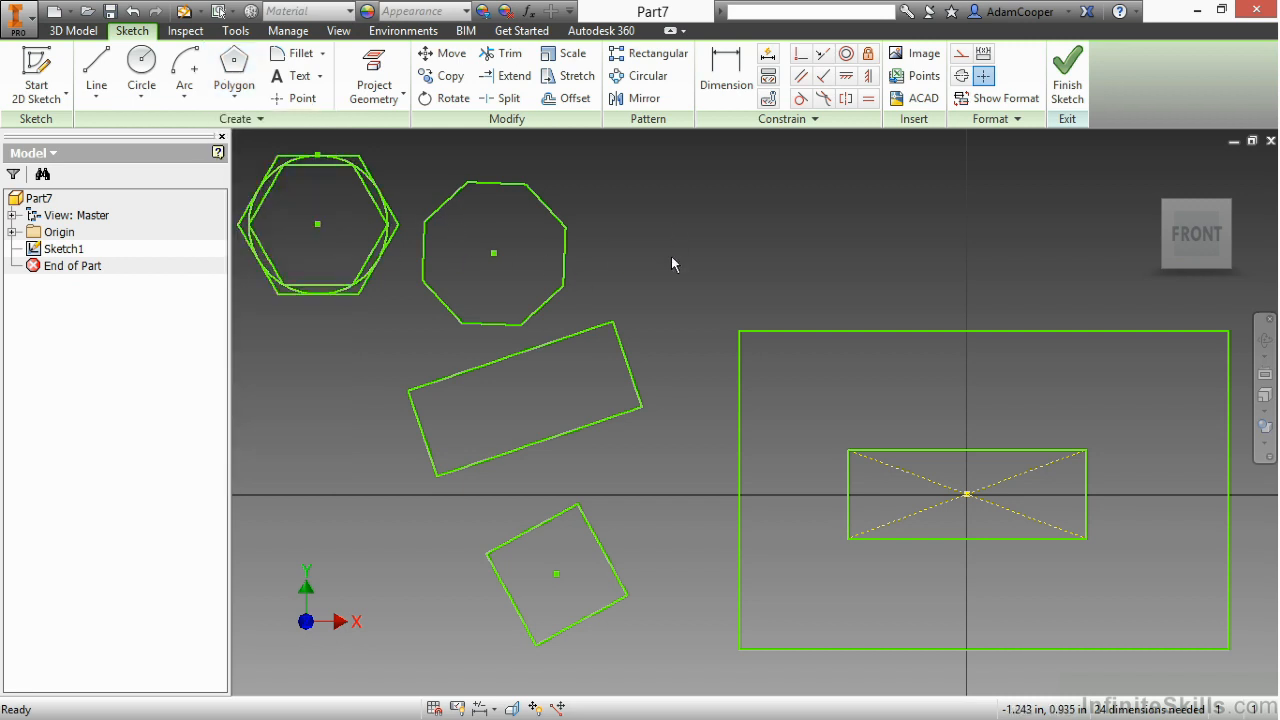
mouse_move(880, 455)
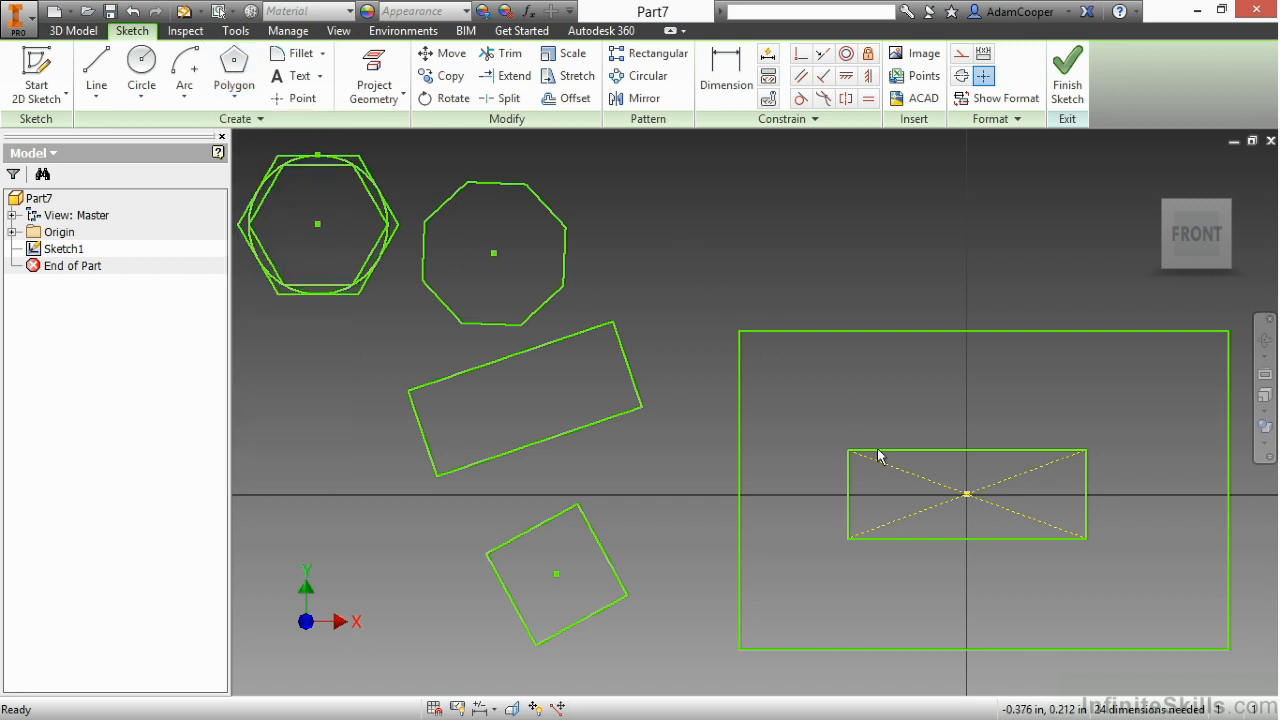
mouse_move(962, 515)
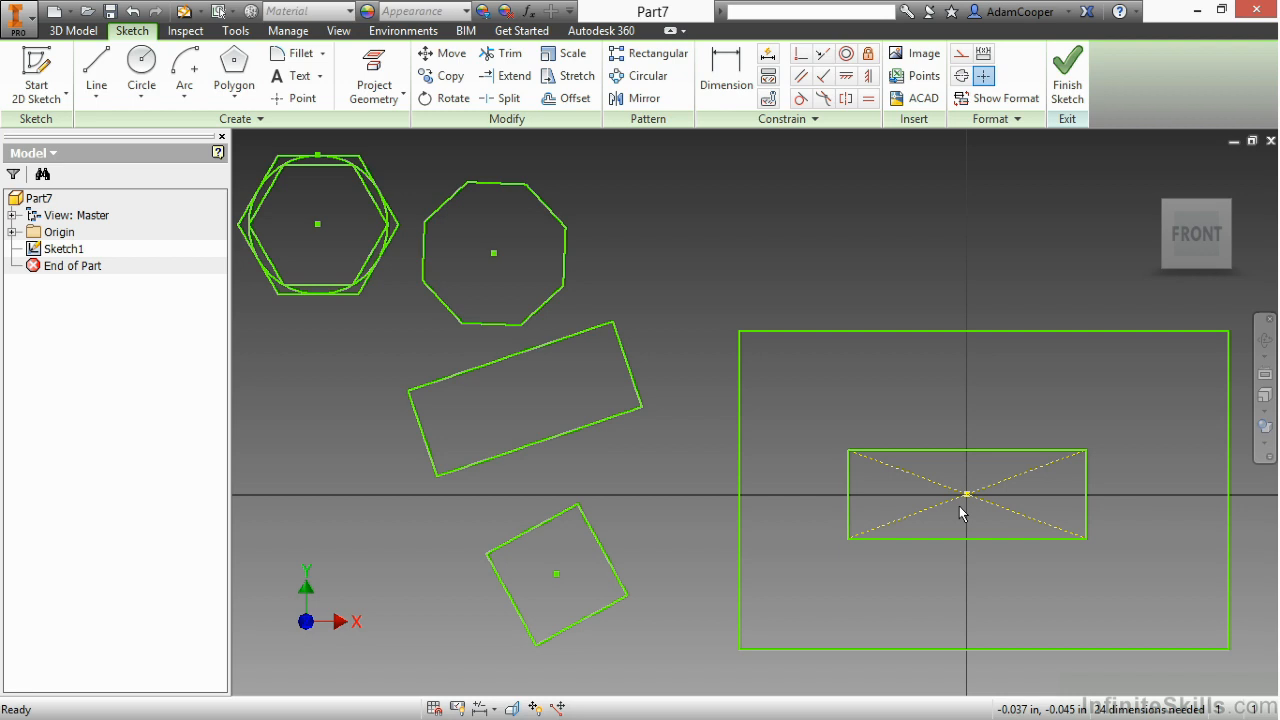
mouse_move(977, 487)
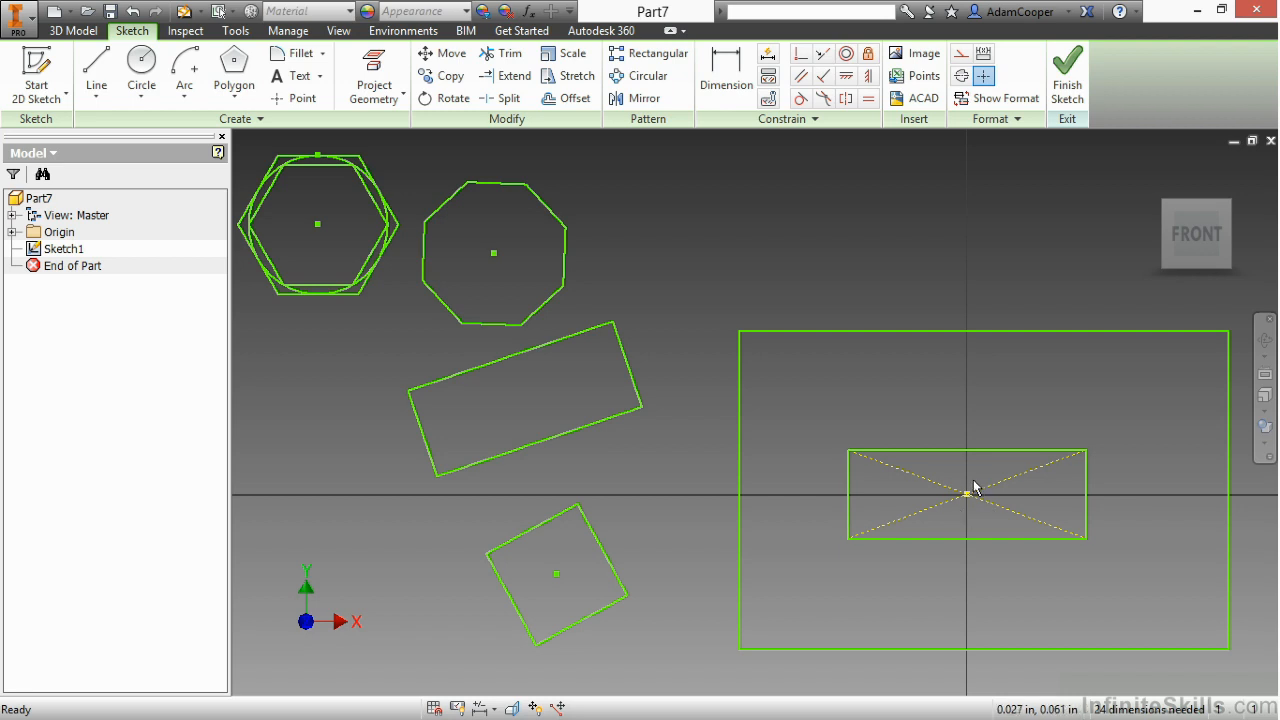
Step: Open the sketch marking menu in the graphics window to show undo, trim and create line
right_click(969, 488)
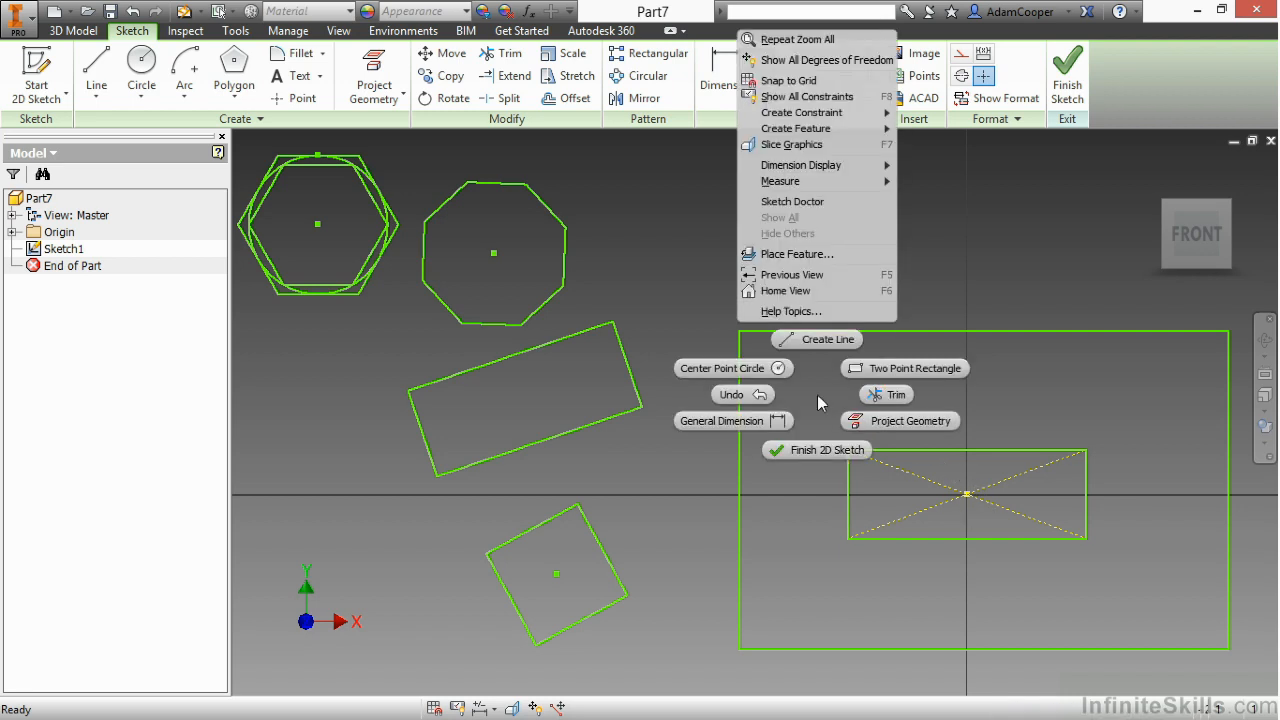
mouse_move(903, 368)
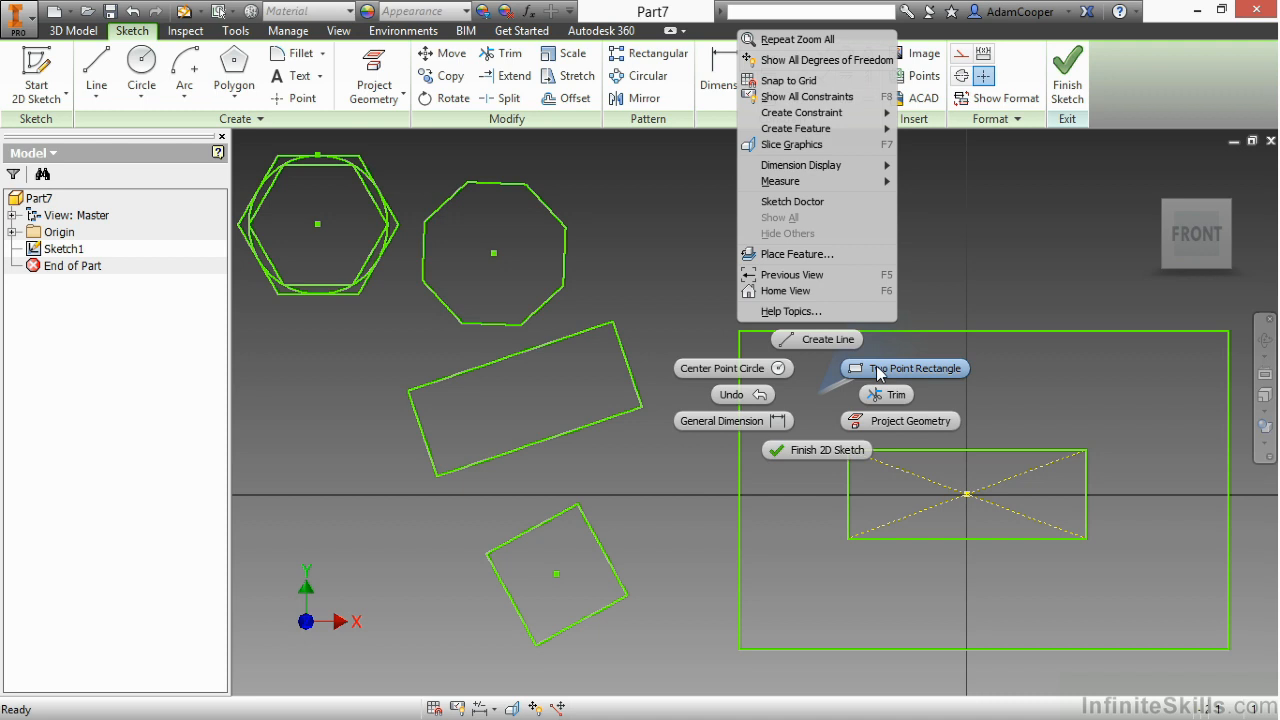
mouse_move(855, 357)
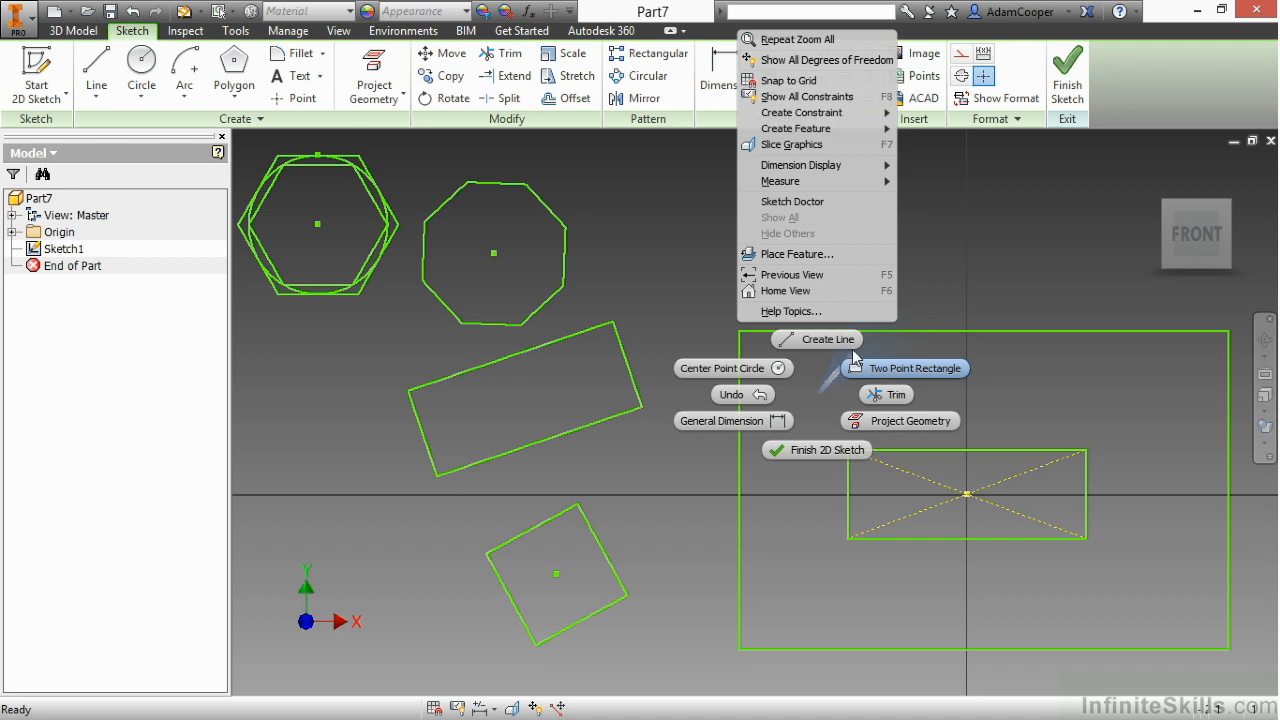
mouse_move(742, 394)
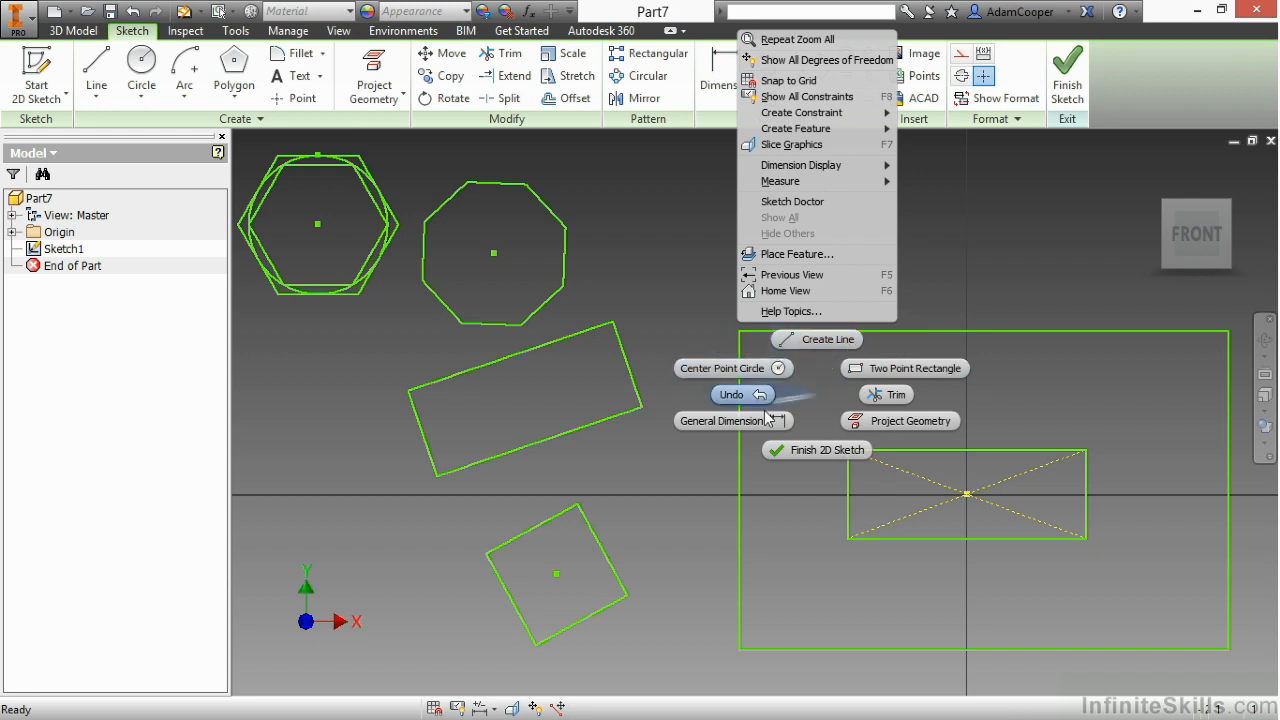